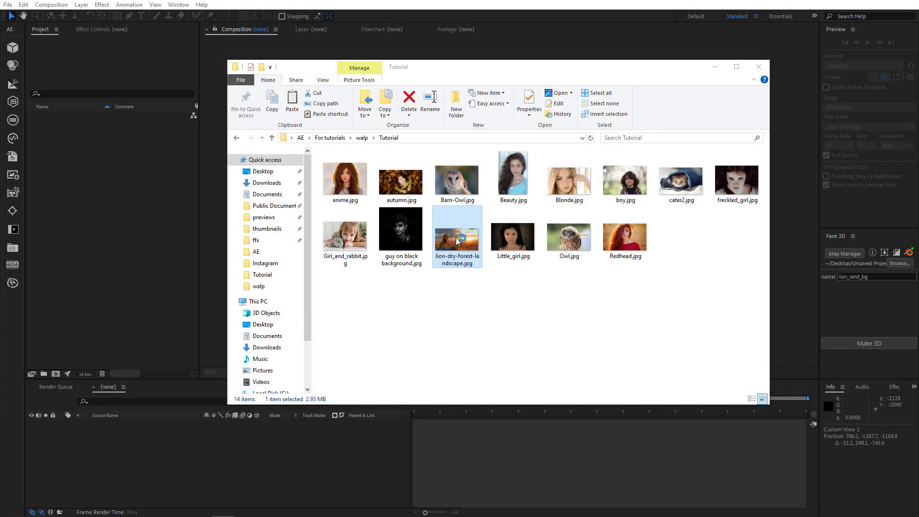
Open lion-dry-forest-landscape.jpg in Windows Photos to view the lion on the savanna
double_click(456, 229)
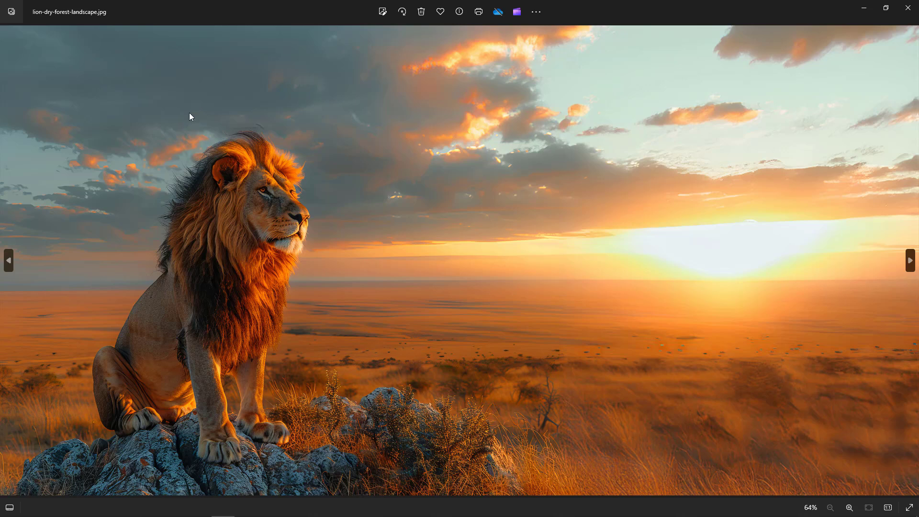
mouse_move(525, 433)
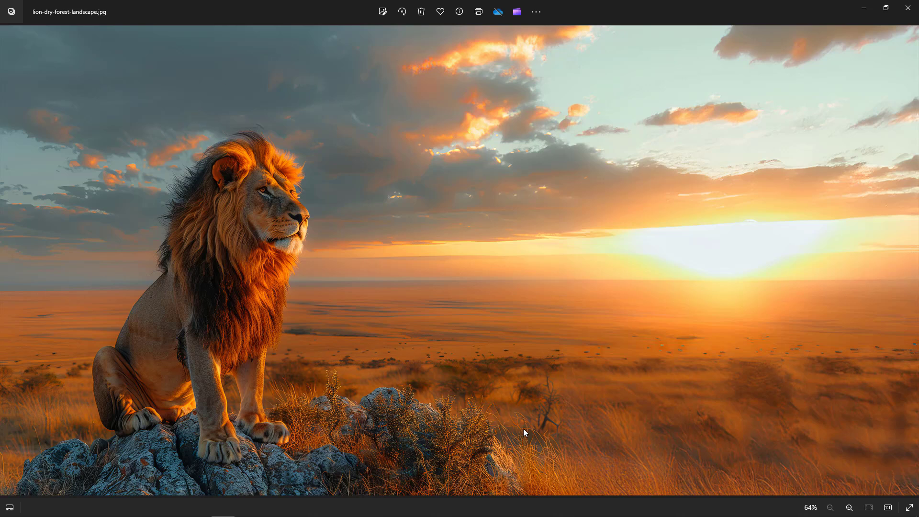
mouse_move(733, 352)
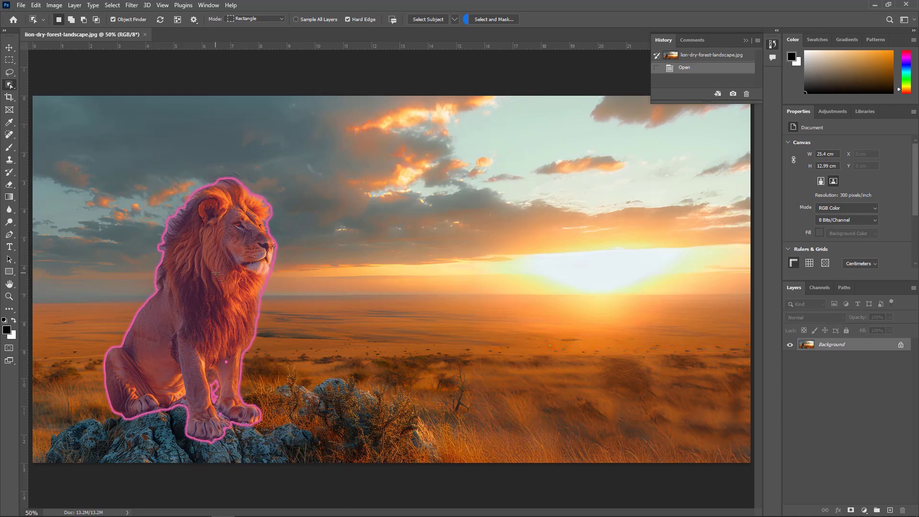
Select the lion with its rock and dry grass using Object and Quick Selection
left_click(187, 264)
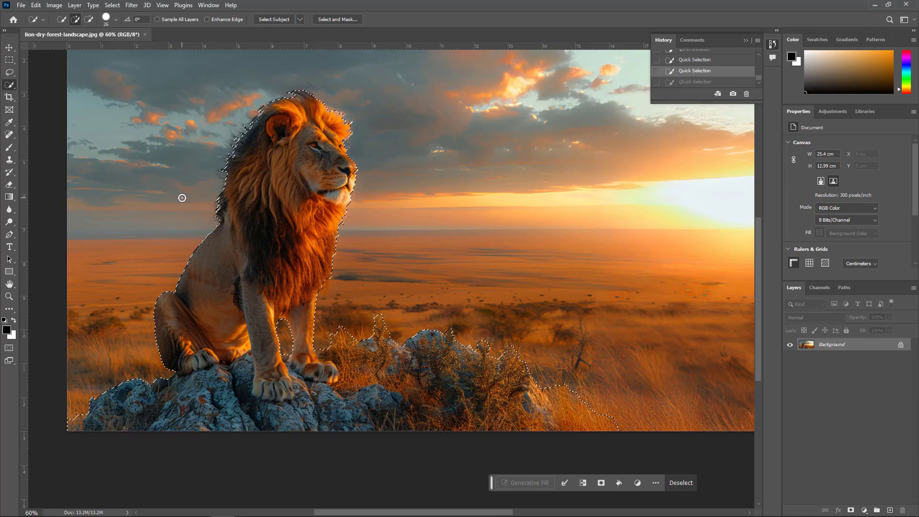
Open Select and Mask with the preview view set to On Black
left_click(337, 19)
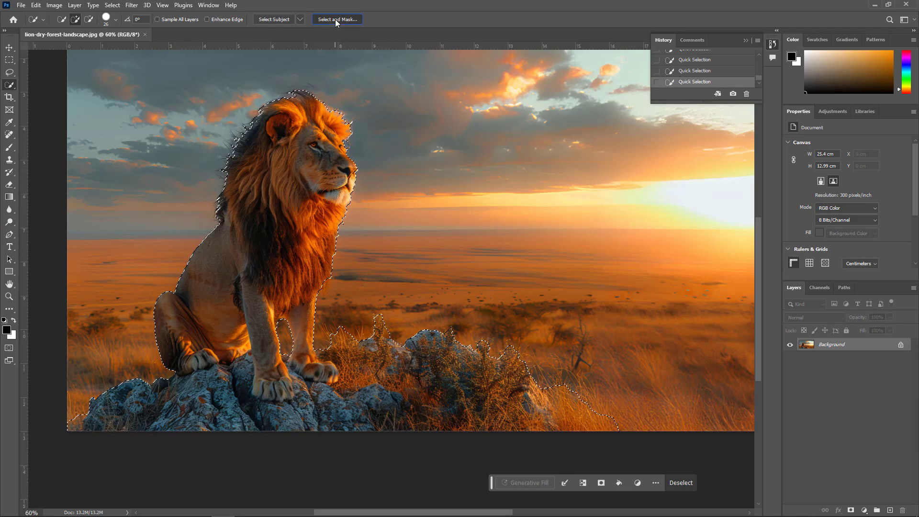
left_click(336, 20)
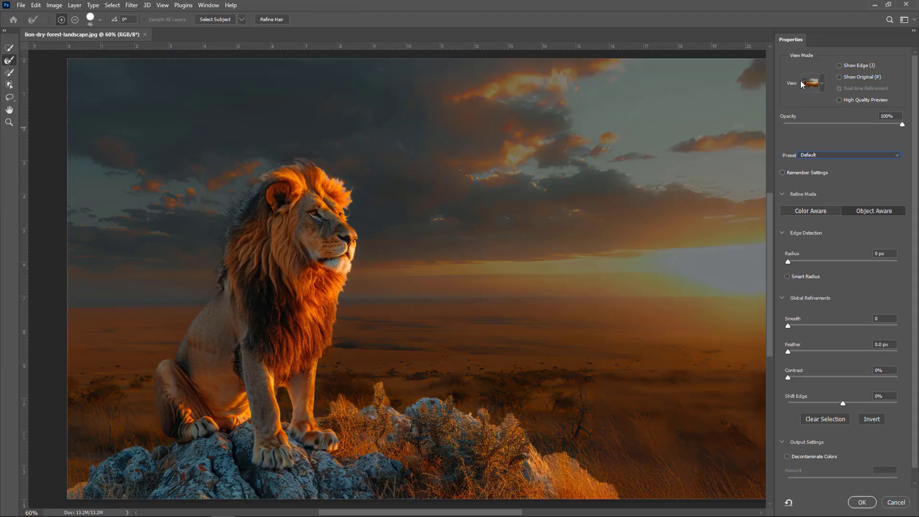
left_click(811, 82)
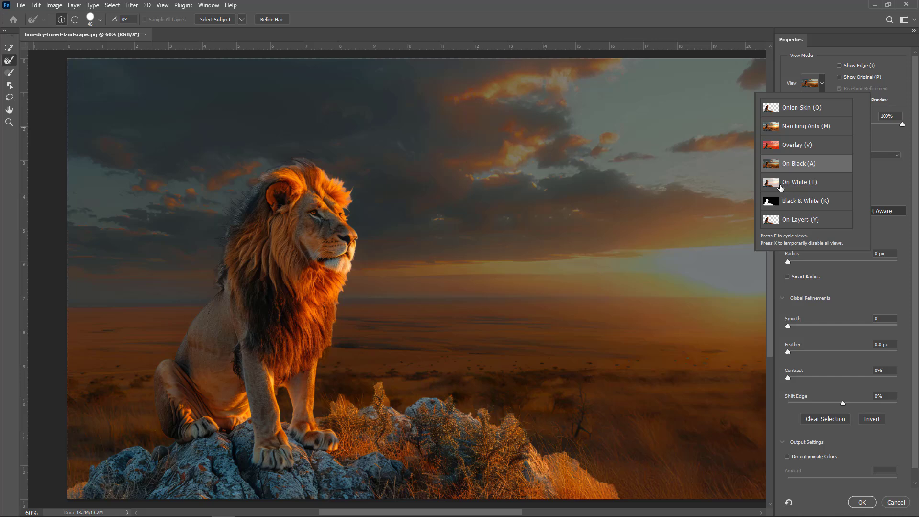
left_click(796, 163)
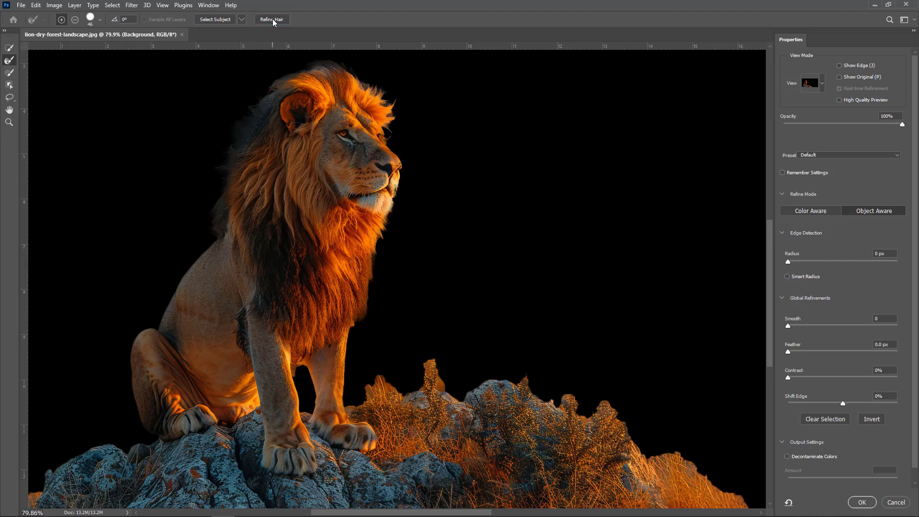
mouse_move(255, 173)
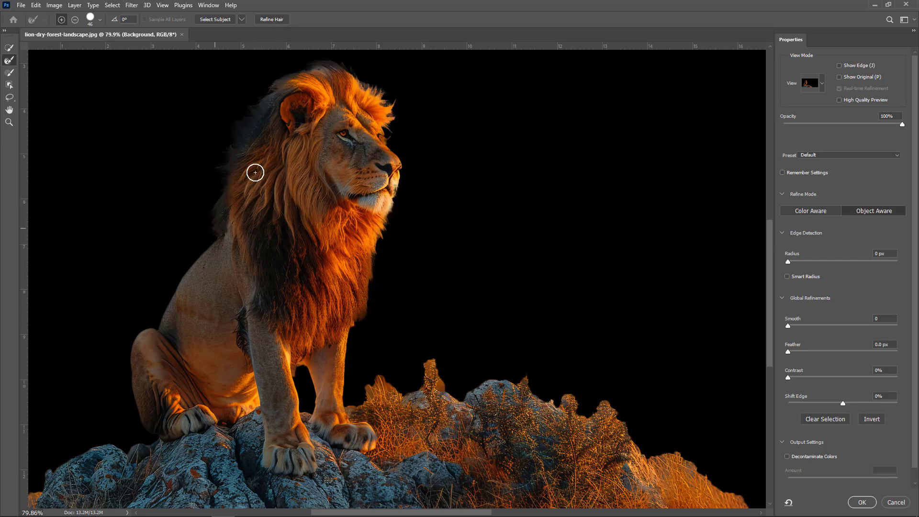
Brush Refine Edge over the lion's mane and the grass tufts
left_click_drag(255, 172, 342, 75)
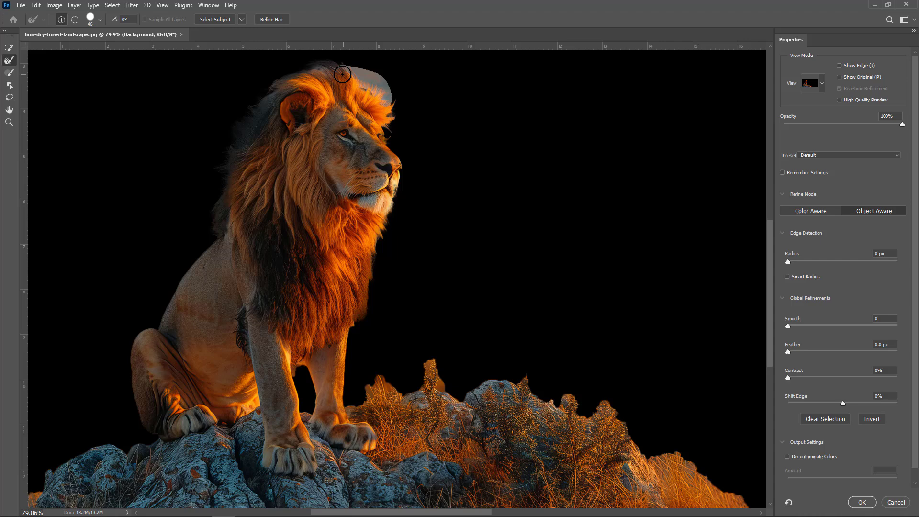
left_click_drag(341, 75, 428, 158)
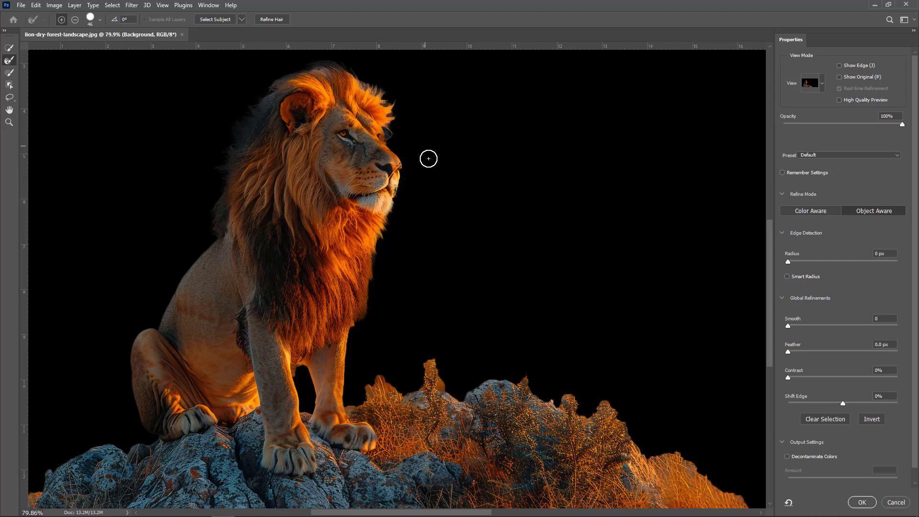
mouse_move(397, 193)
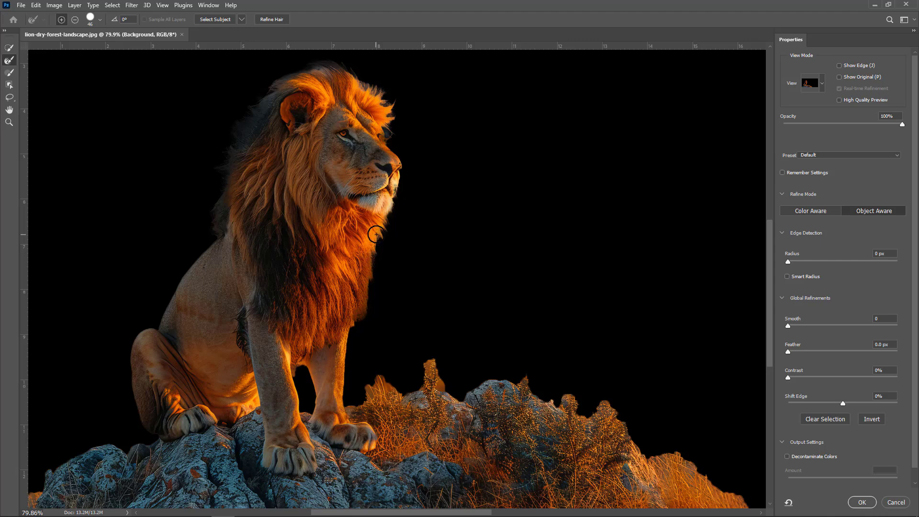
mouse_move(357, 386)
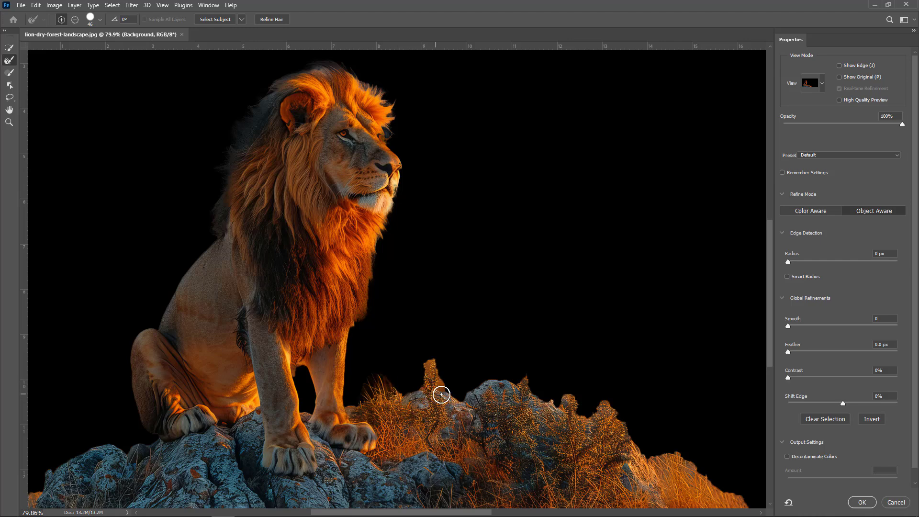
left_click_drag(441, 394, 448, 428)
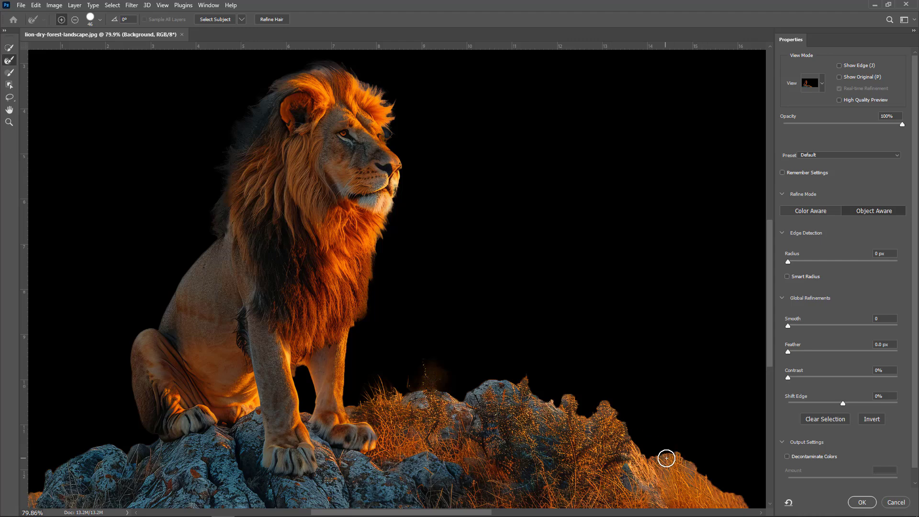
left_click_drag(666, 457, 567, 397)
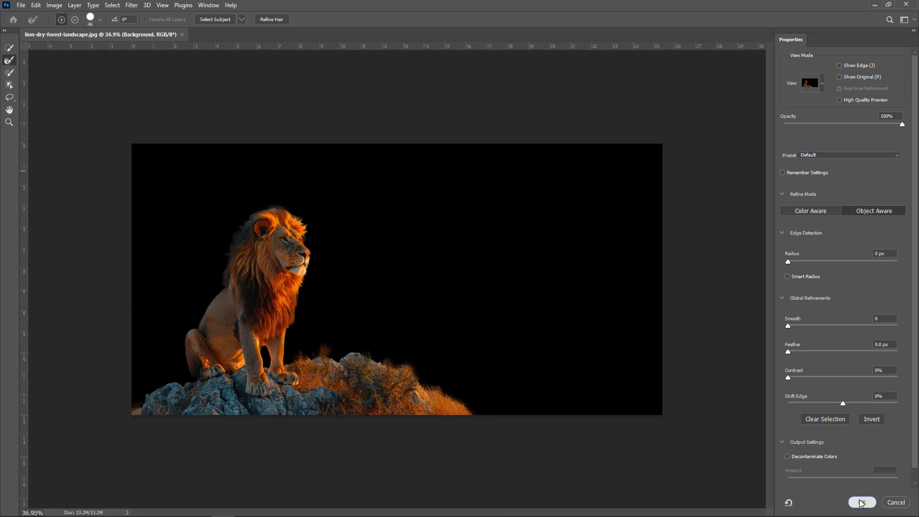
Accept the selection, add a layer mask, and save a PNG copy named lion-dry-forest
left_click(861, 502)
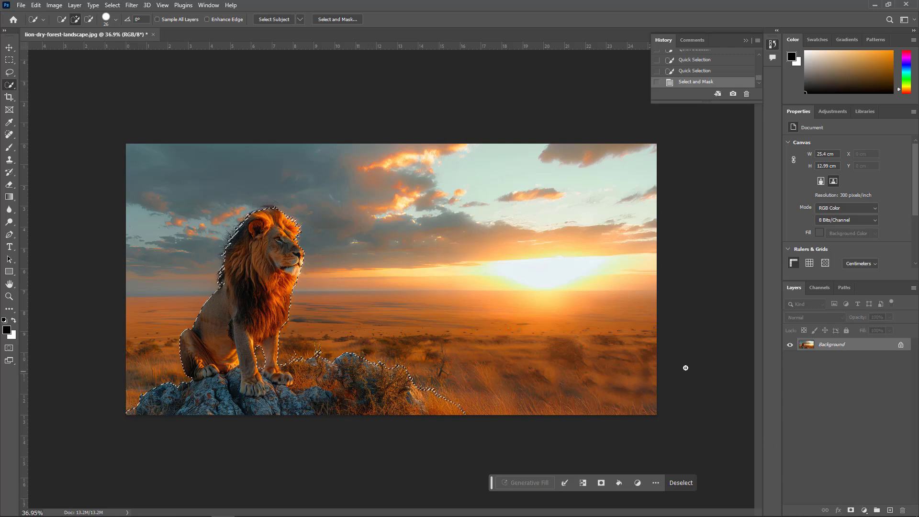
left_click(601, 482)
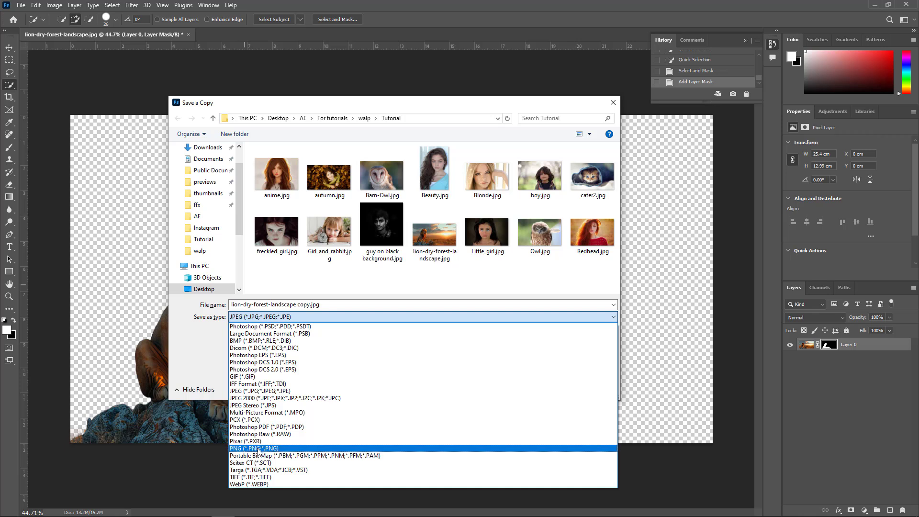
left_click(254, 447)
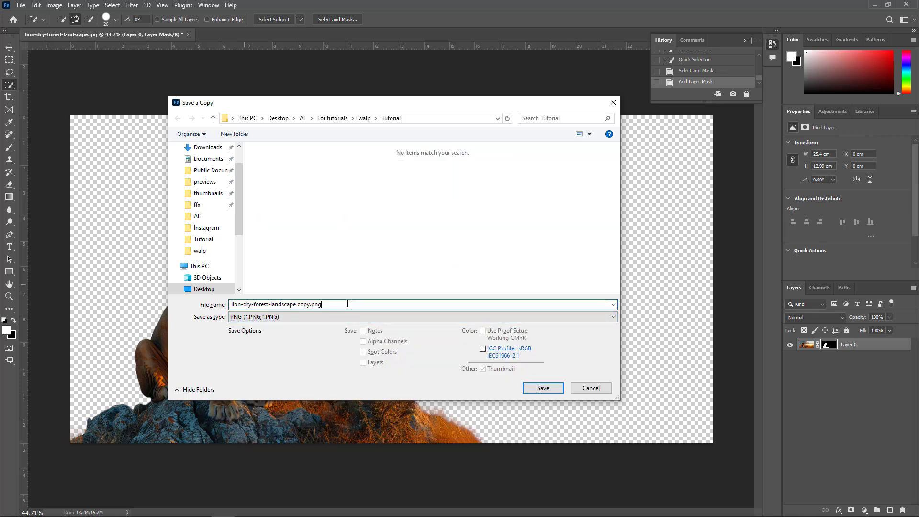
double_click(296, 304)
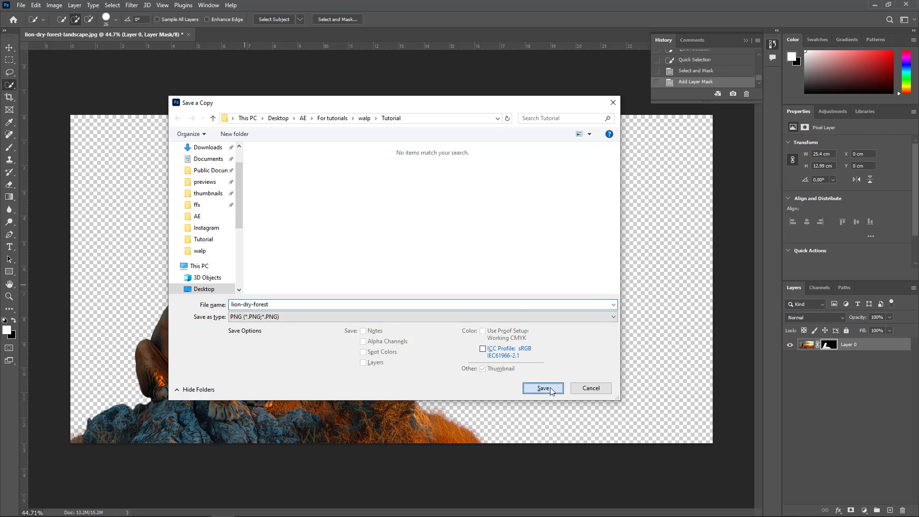
left_click(543, 388)
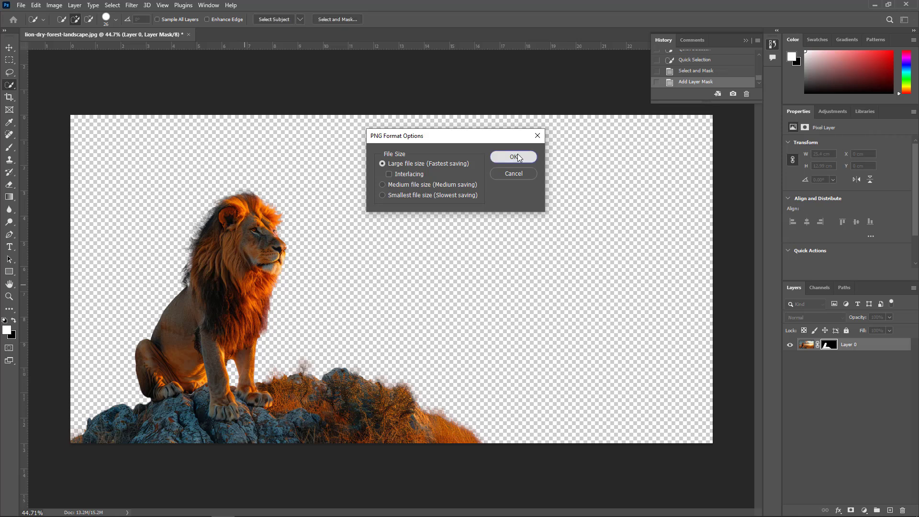
left_click(512, 157)
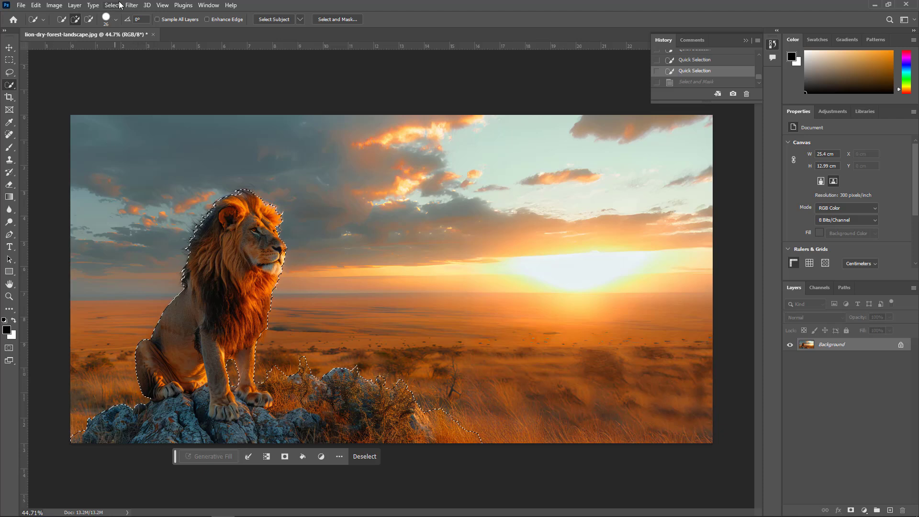
Expand the lion selection by 40 px and Content-Aware Fill it
left_click(111, 6)
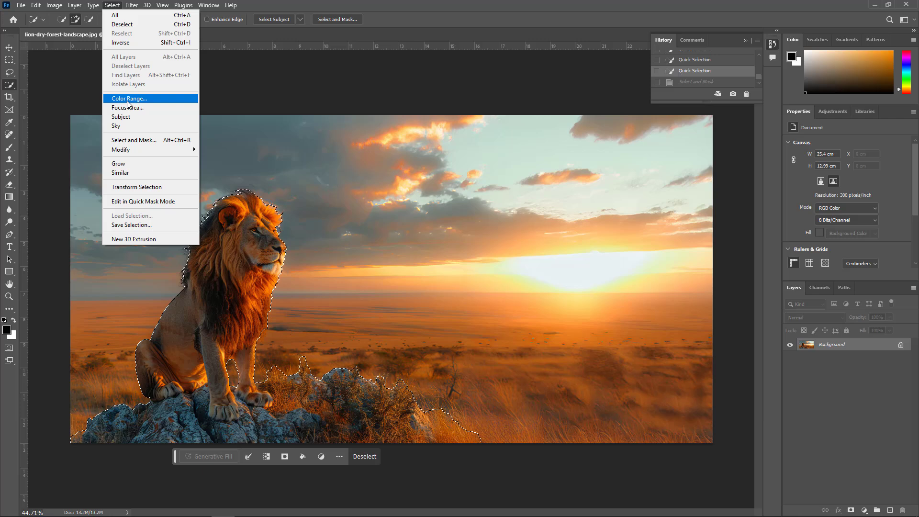
mouse_move(123, 149)
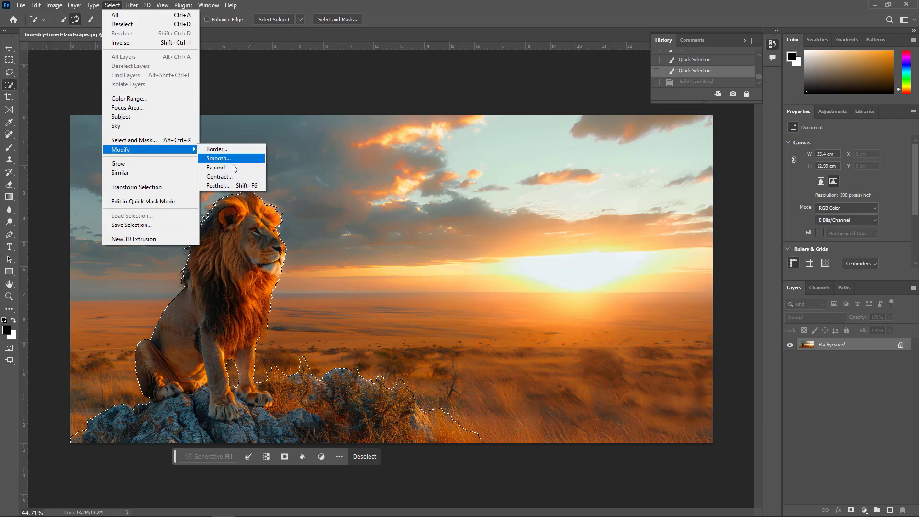
left_click(218, 167)
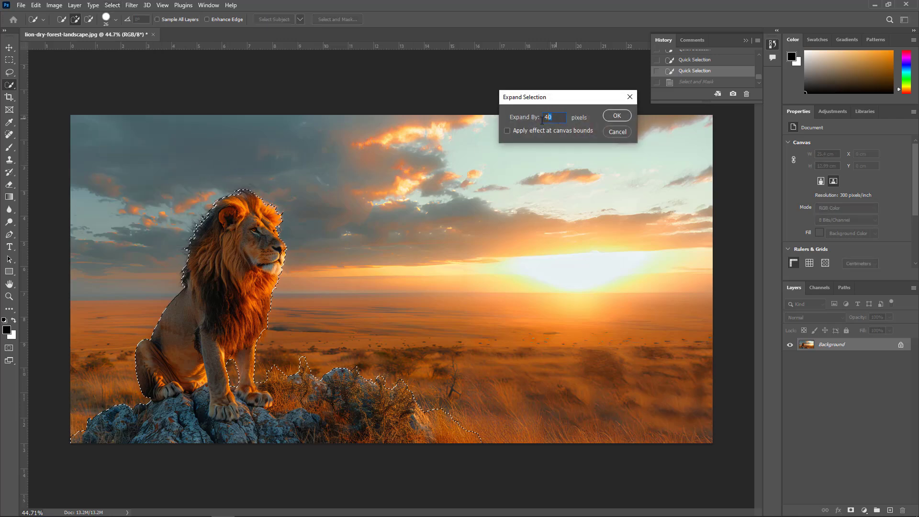
left_click(616, 115)
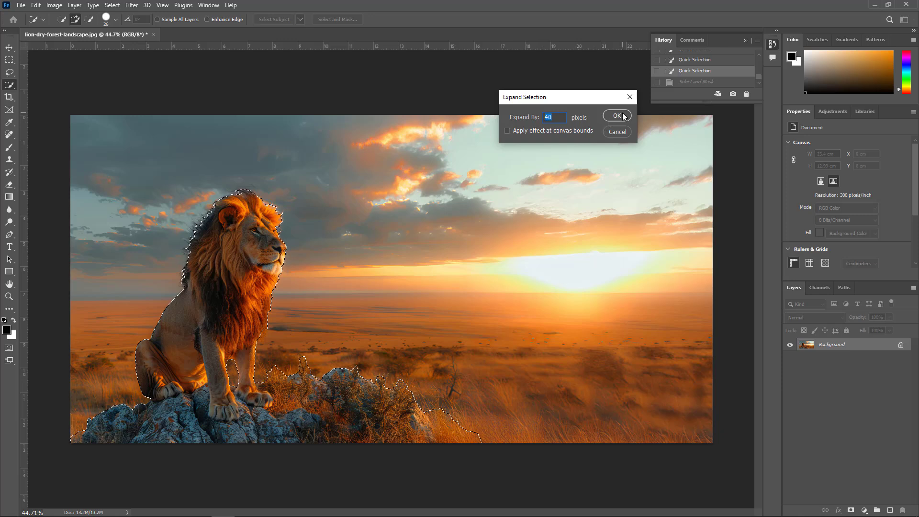
left_click(616, 115)
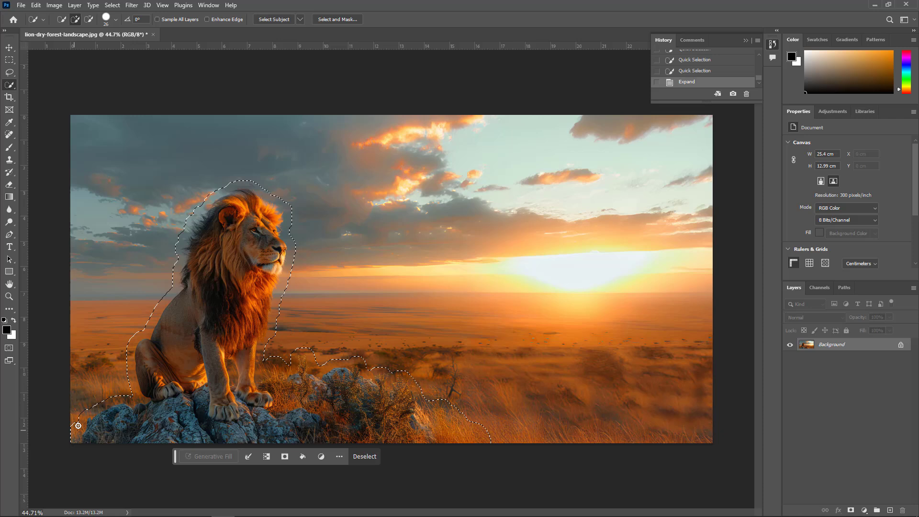
mouse_move(465, 459)
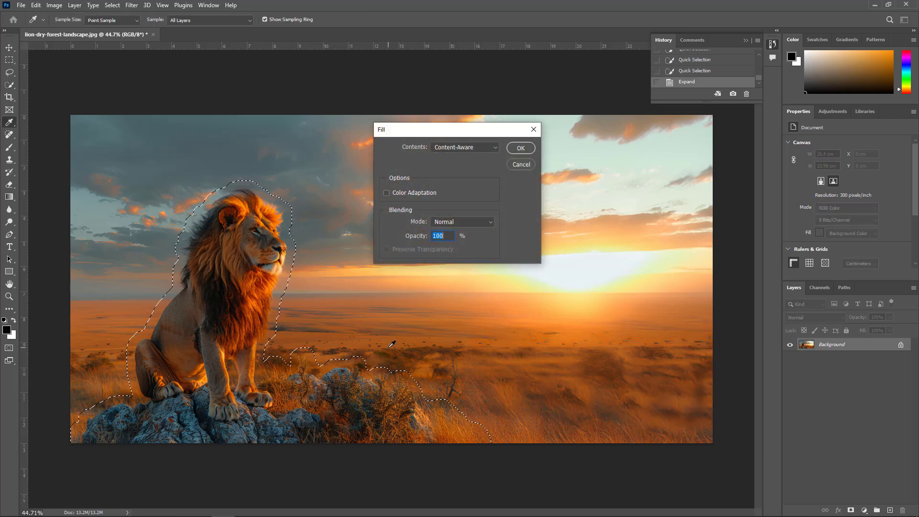
left_click(519, 148)
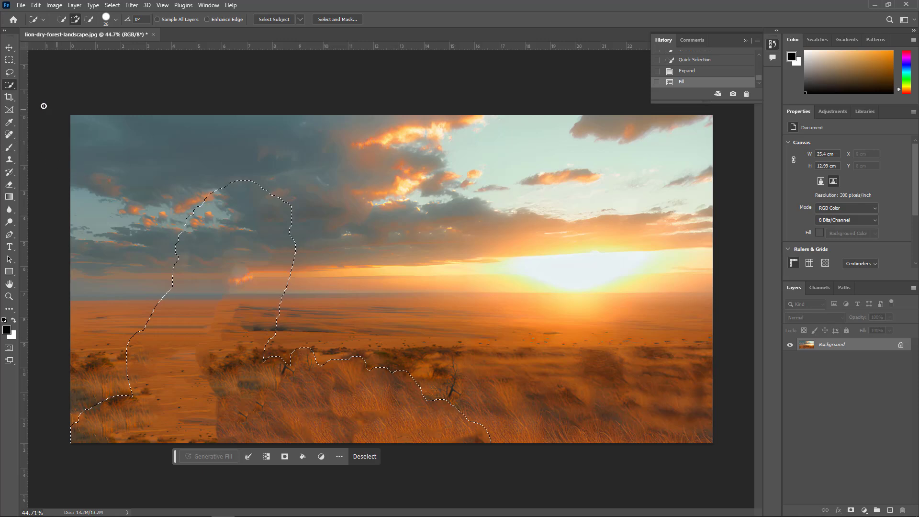
Deselect and clone-stamp ground and grass over the left and right foreground
left_click(363, 456)
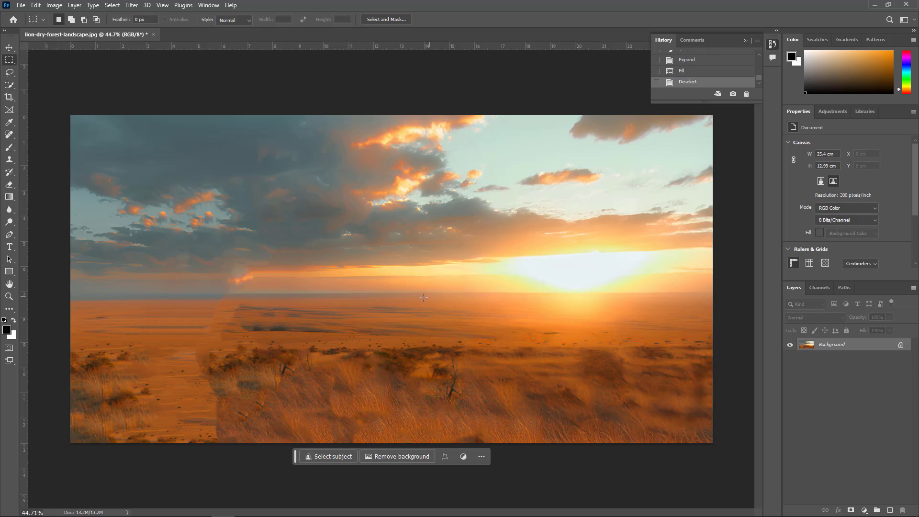
mouse_move(8, 232)
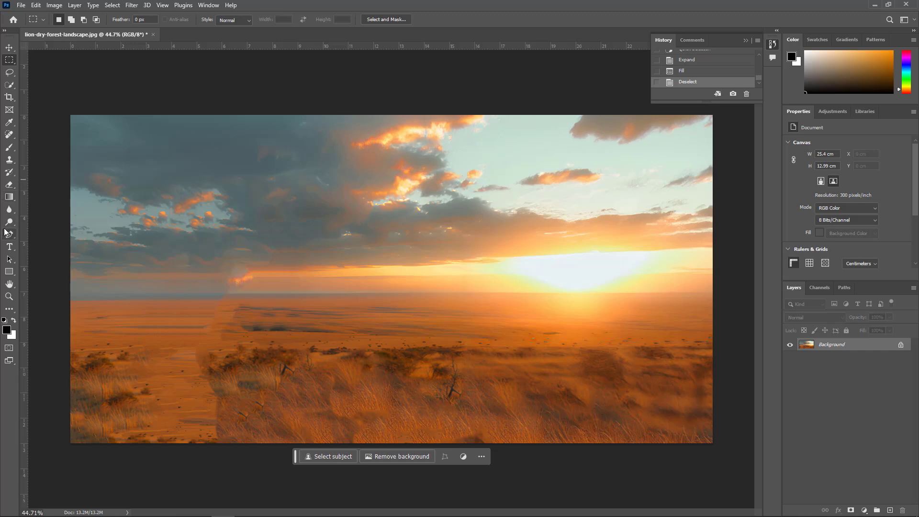
left_click(10, 159)
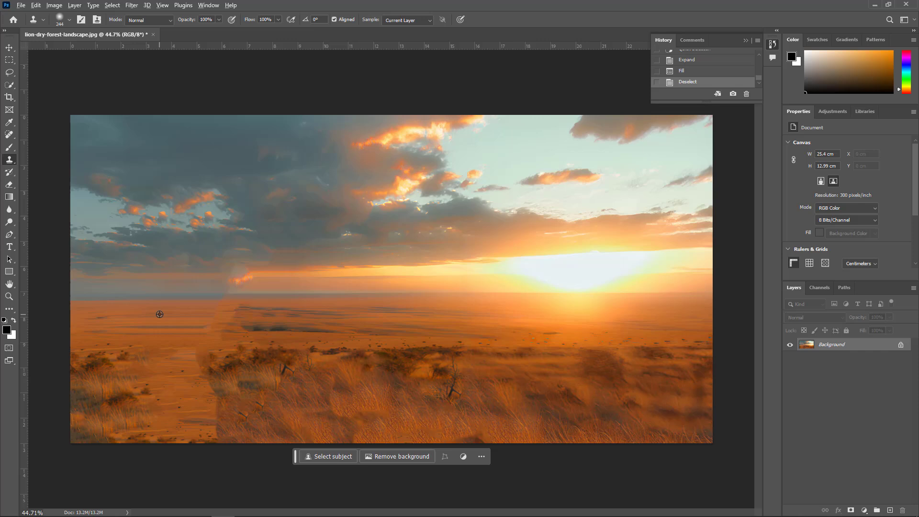
mouse_move(233, 312)
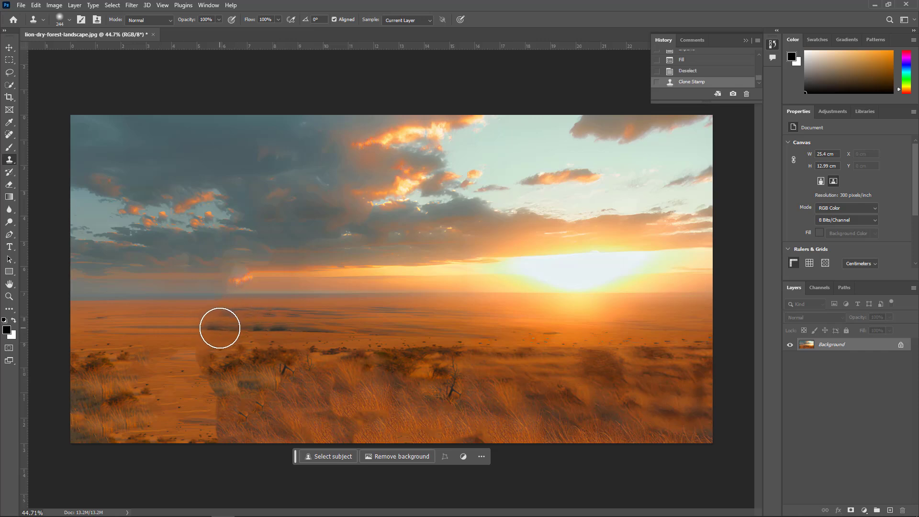
left_click_drag(219, 328, 235, 276)
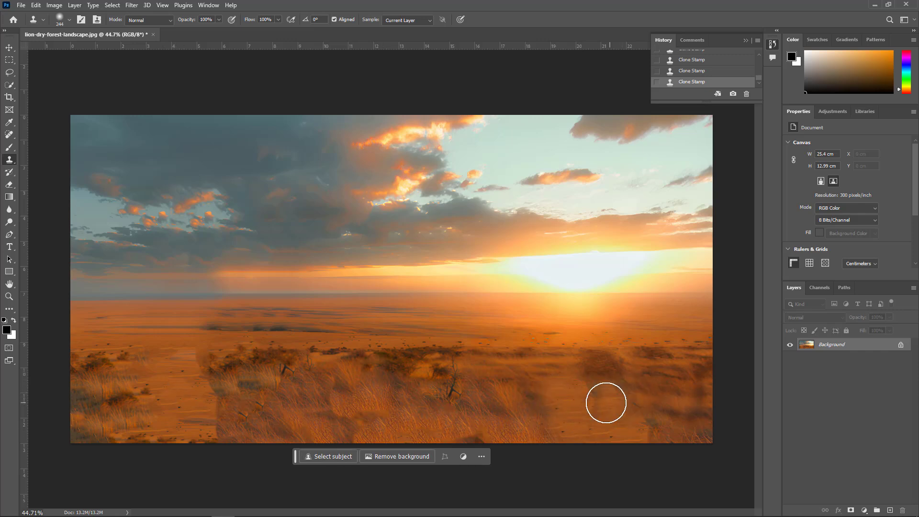
left_click_drag(606, 402, 636, 369)
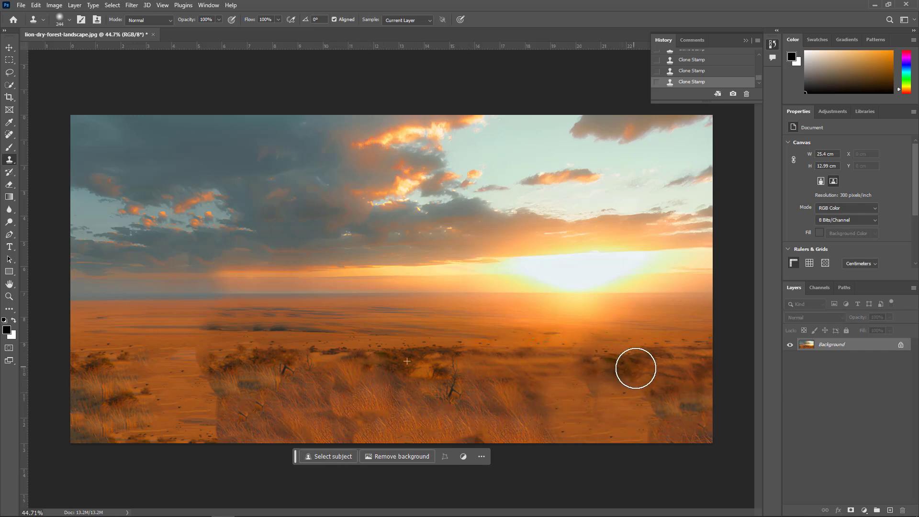
left_click_drag(636, 368, 712, 382)
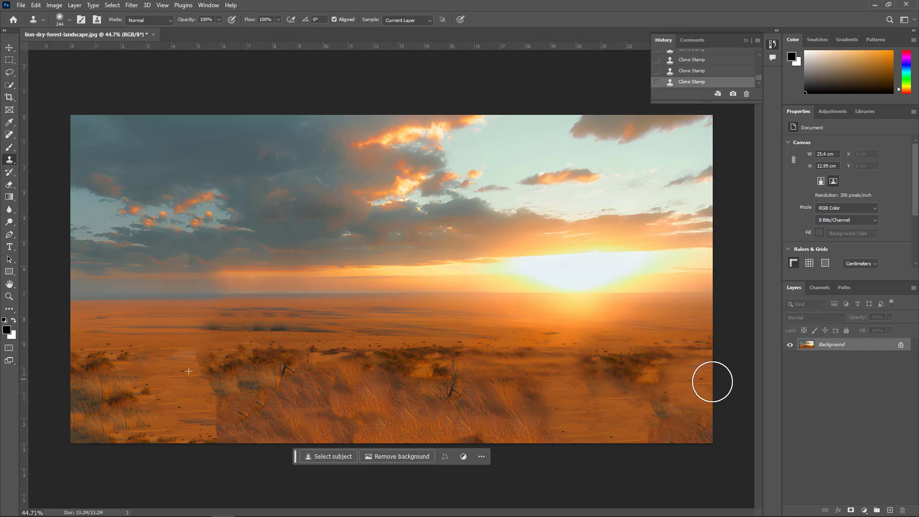
left_click_drag(712, 382, 654, 381)
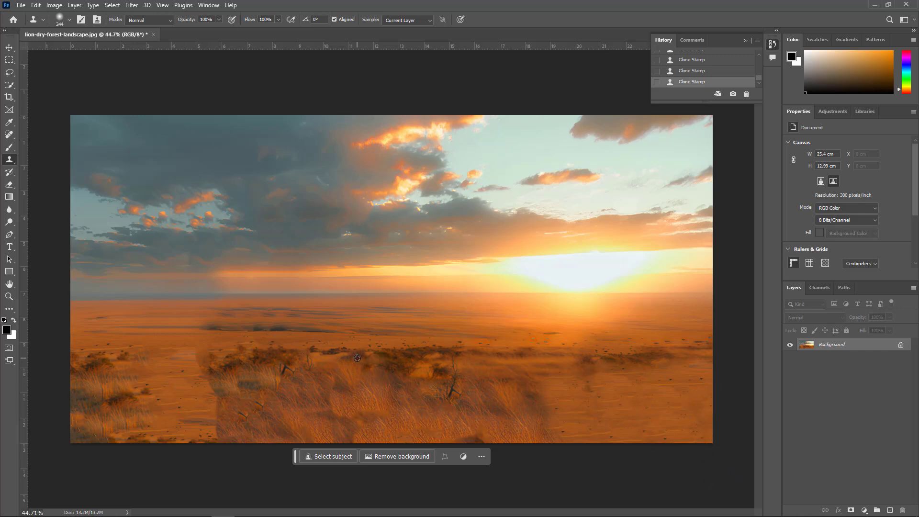
Clone sand and grass over the middle and lower-right foreground seams
left_click_drag(357, 357, 525, 391)
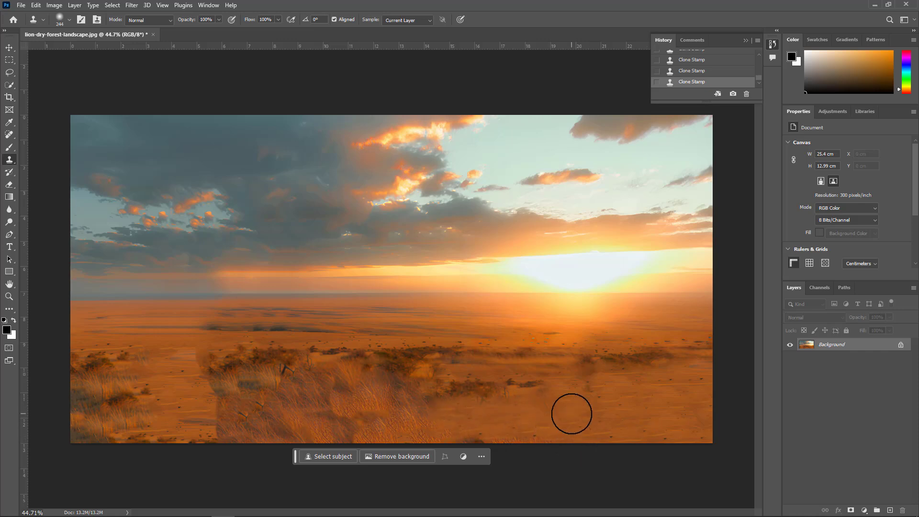
left_click_drag(572, 414, 331, 414)
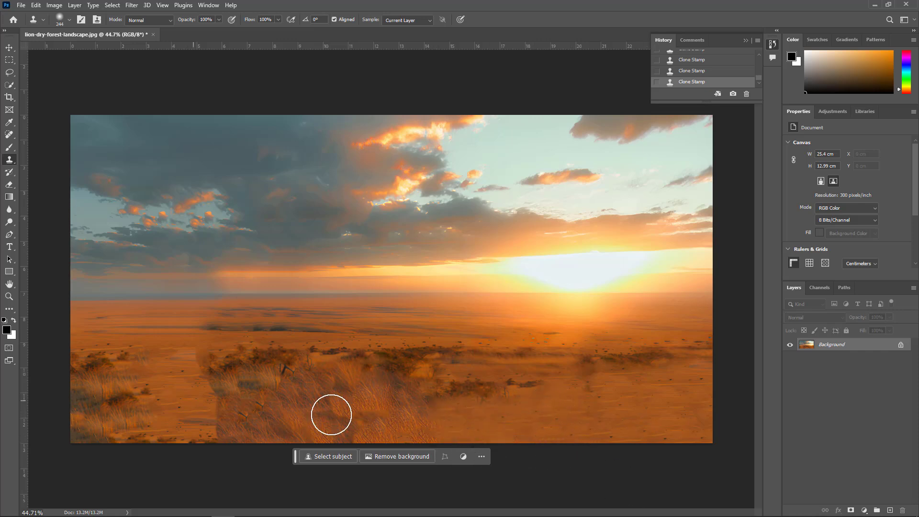
left_click_drag(332, 415, 268, 360)
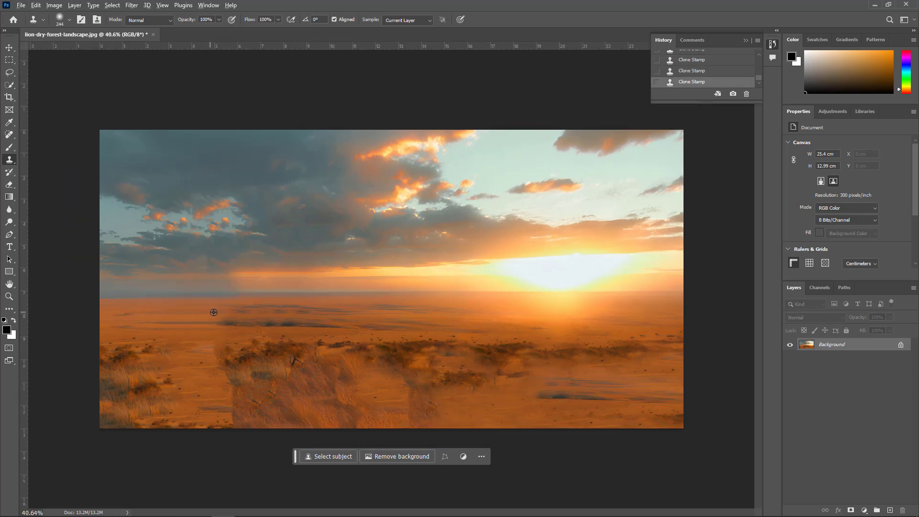
left_click(618, 425)
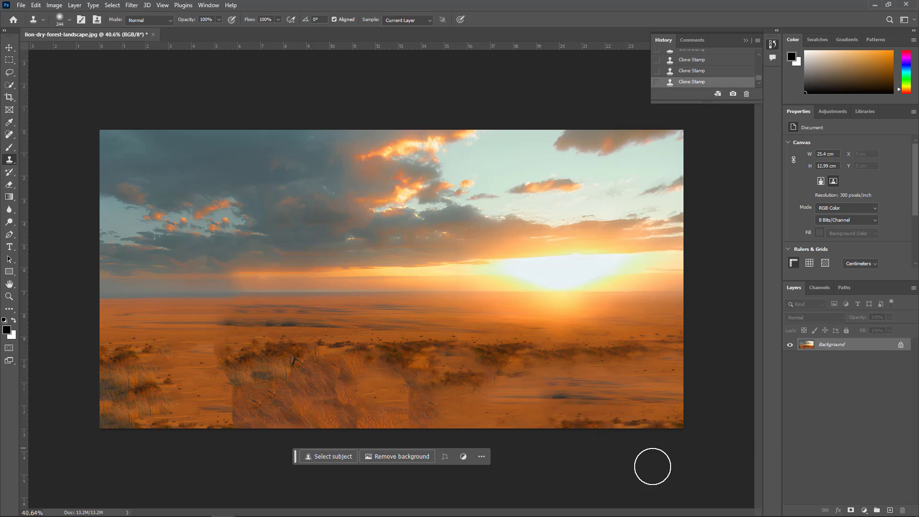
left_click_drag(652, 466, 586, 403)
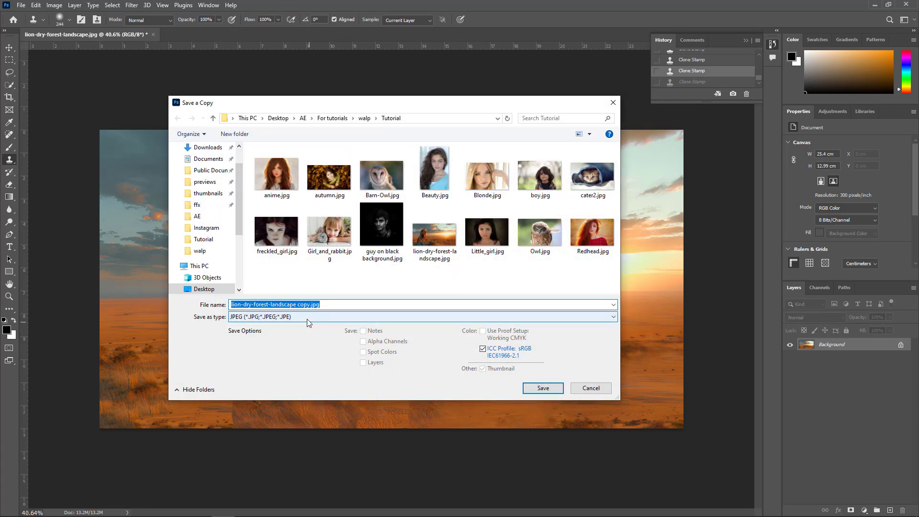
Save a JPEG copy named lion-dry-forest-BG with quality 10
left_click(294, 304)
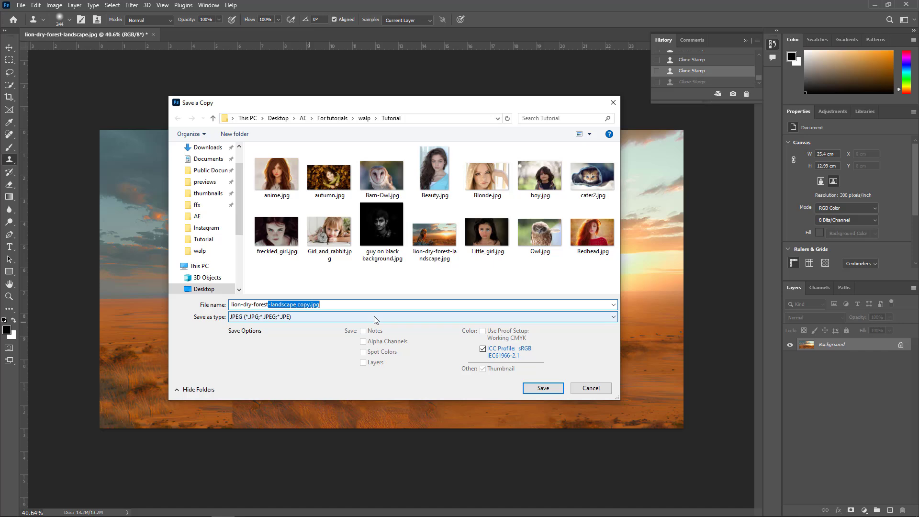
type("lion-dry-forest-BG")
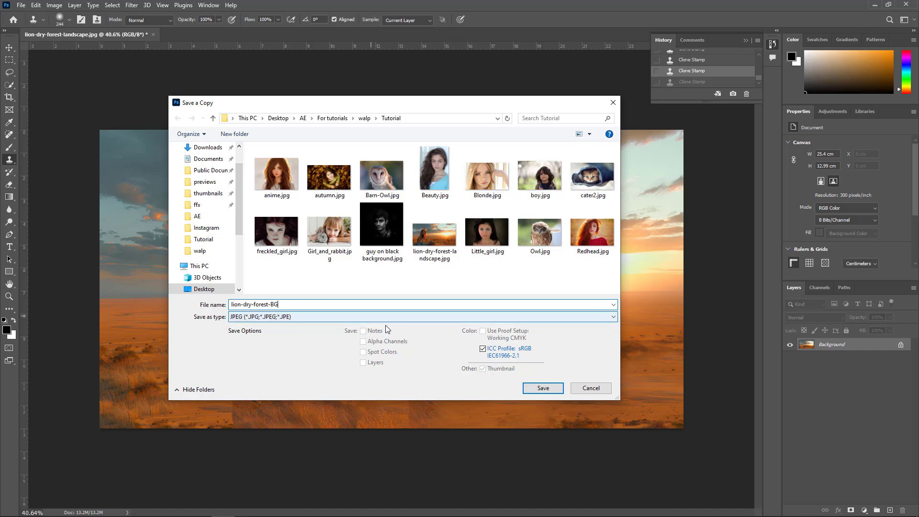
left_click(541, 389)
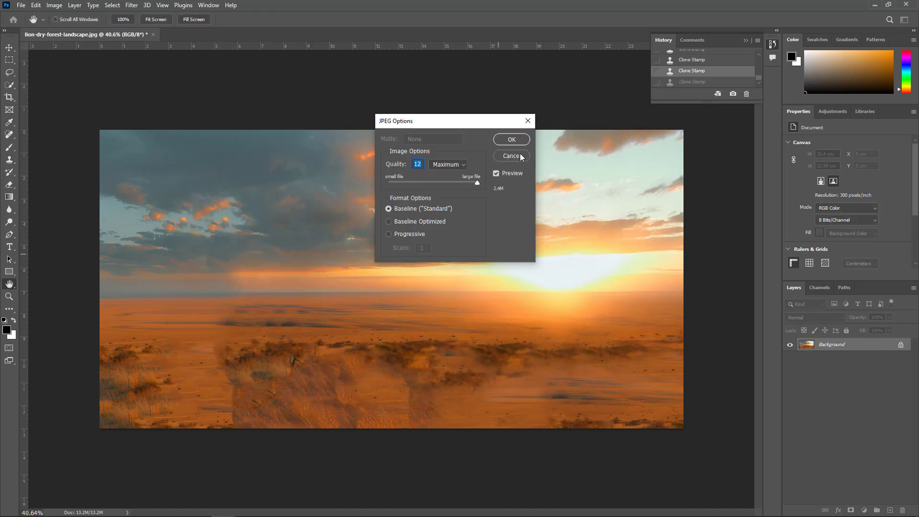
left_click_drag(477, 182, 459, 183)
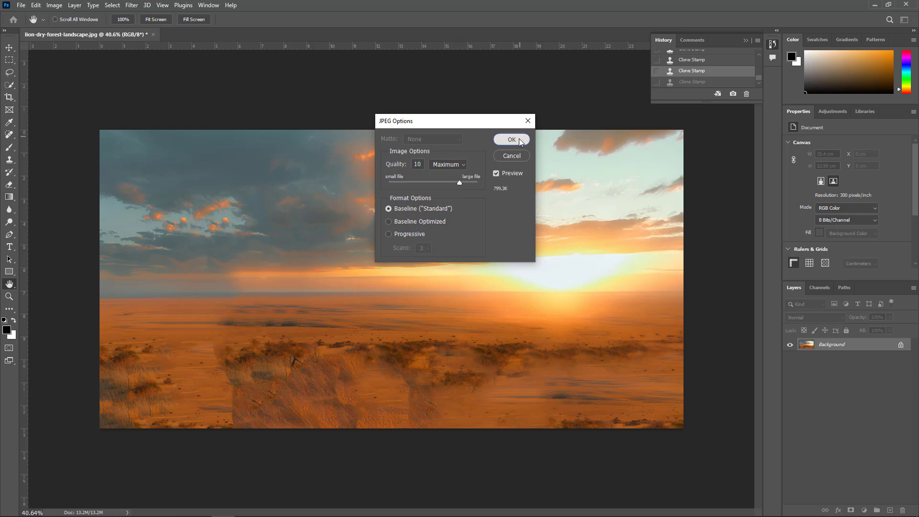
Import lion-dry-forest.png and lion-dry-forest-BG.jpg into the After Effects project
left_click(510, 139)
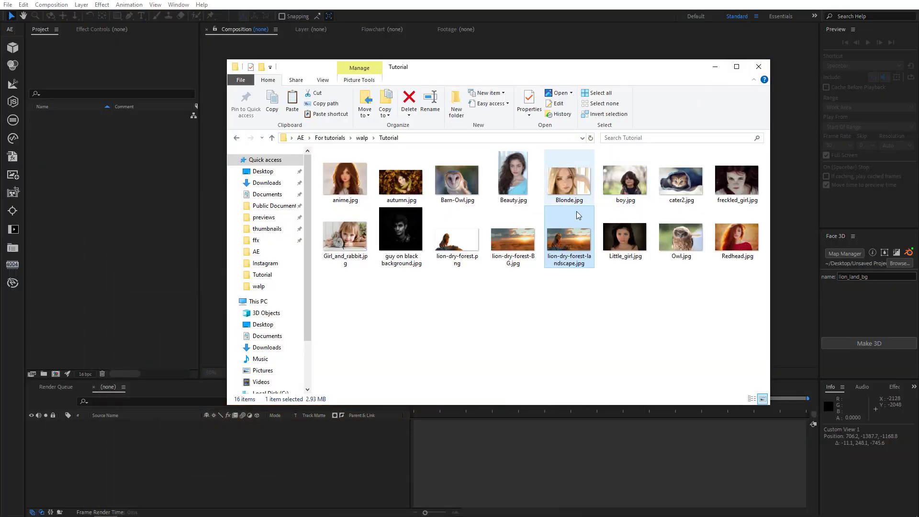
left_click(456, 238)
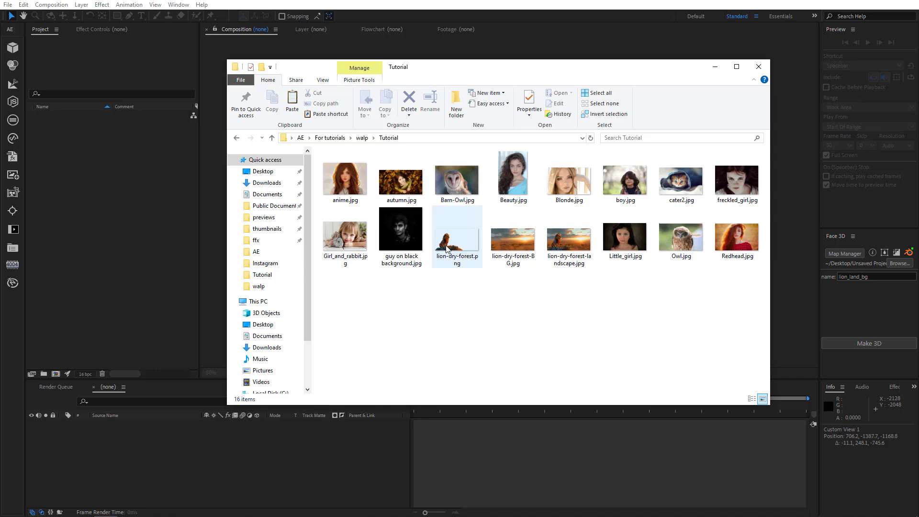
double_click(456, 229)
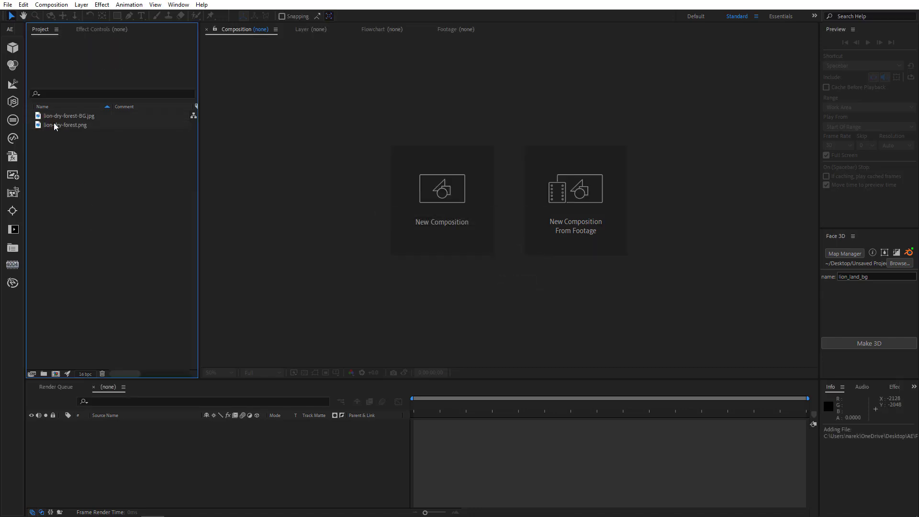
Compute a Depth-Anything-V2 depth map for lion-dry-forest.png and import it into a new comp
left_click(844, 254)
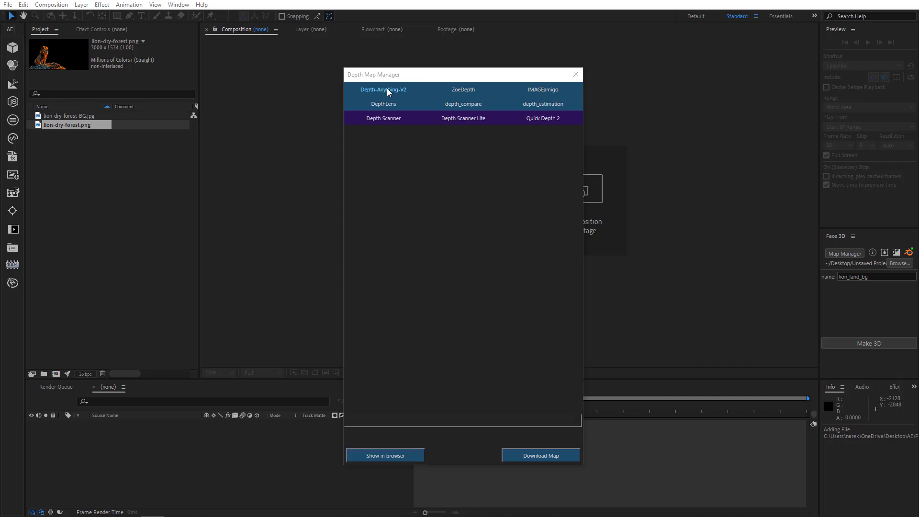
left_click(383, 89)
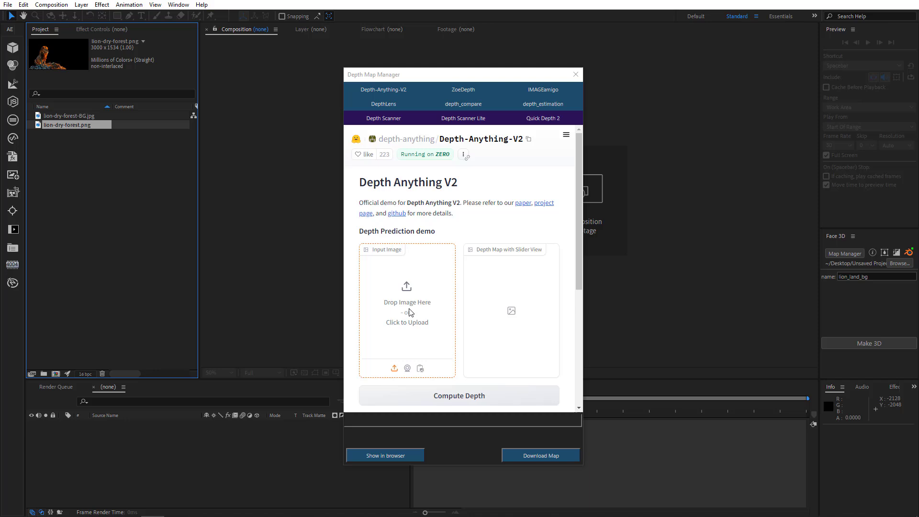
left_click(406, 308)
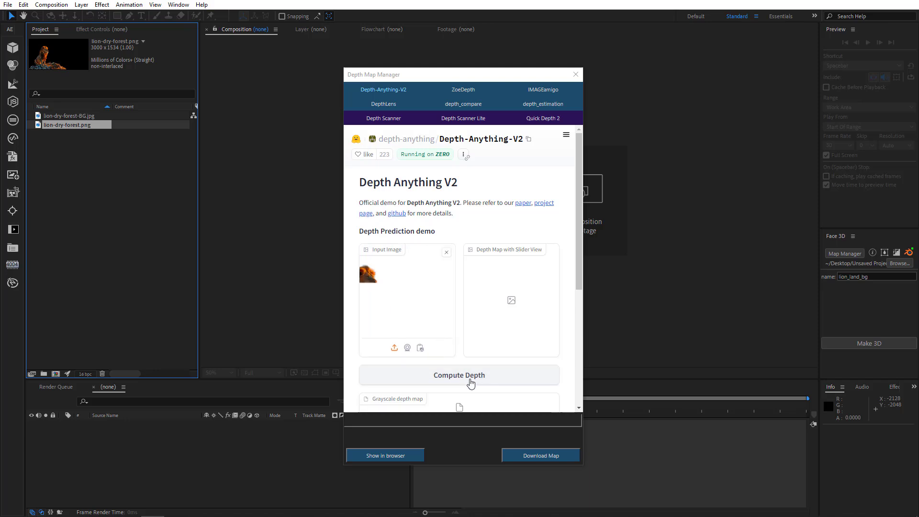
left_click(459, 375)
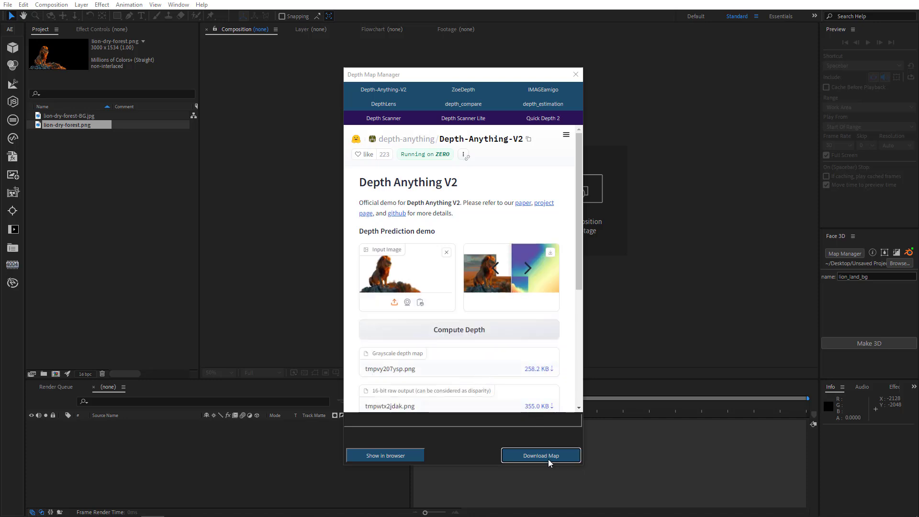
left_click(539, 455)
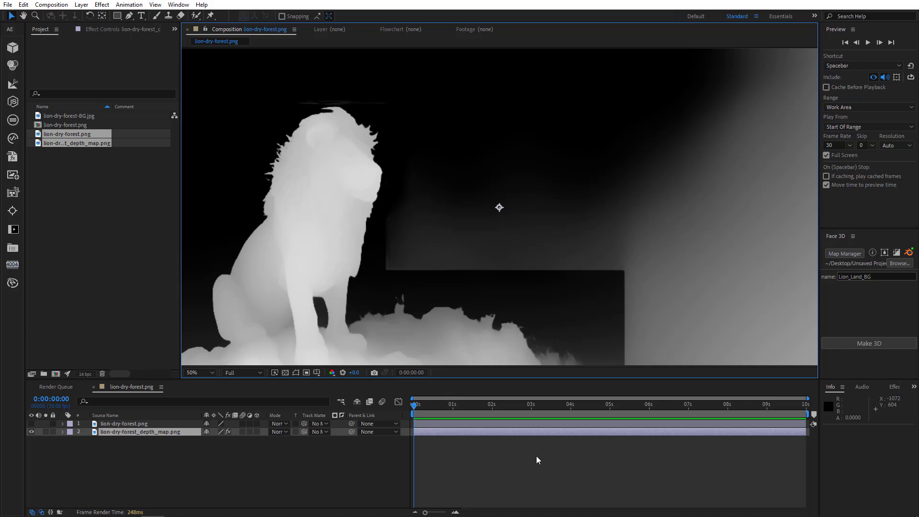
Blur the lion depth map to 20 and name the 3D model Lion_Land
left_click(195, 372)
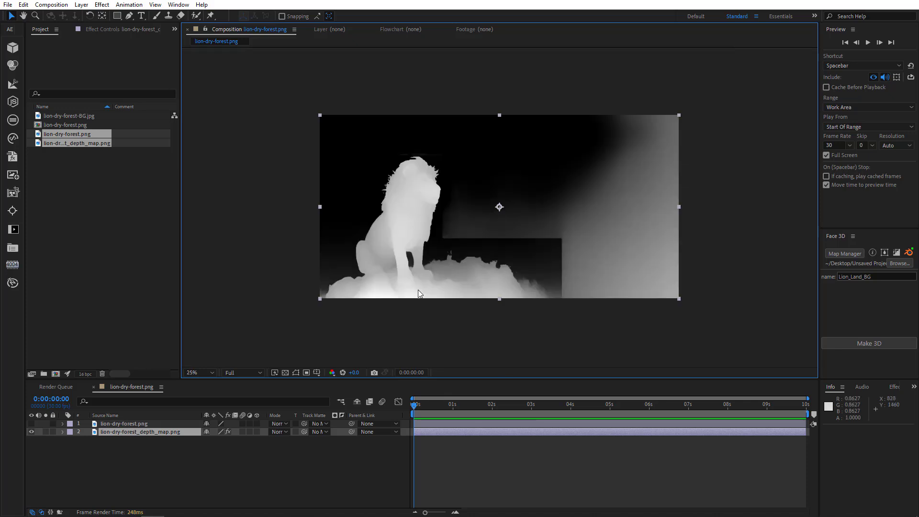
left_click(196, 373)
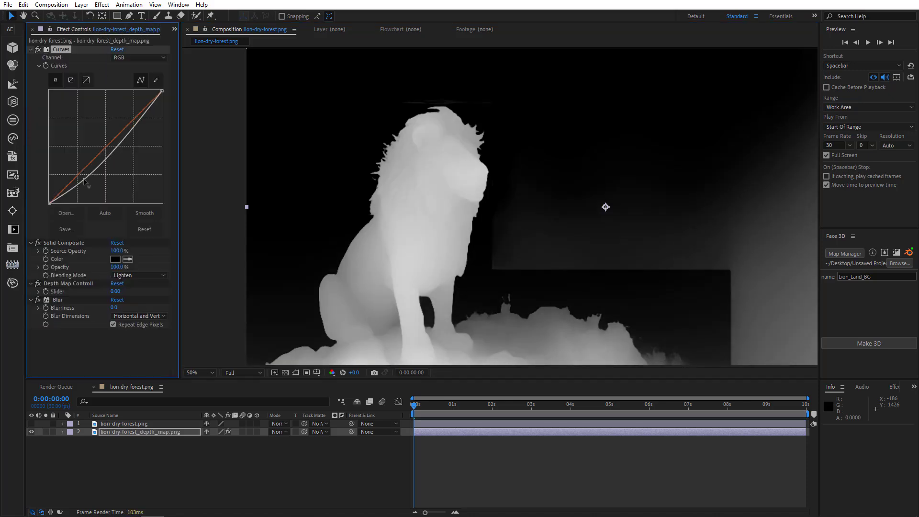
left_click_drag(87, 186, 87, 176)
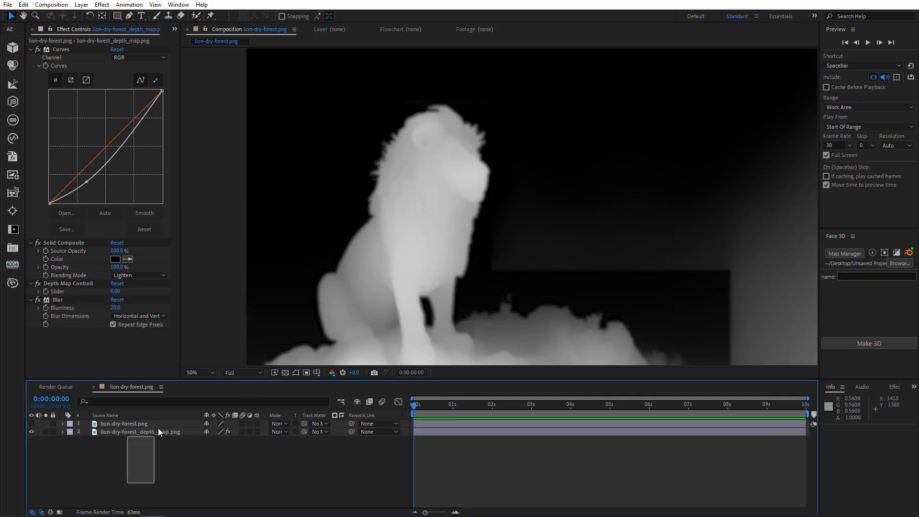
left_click(875, 276)
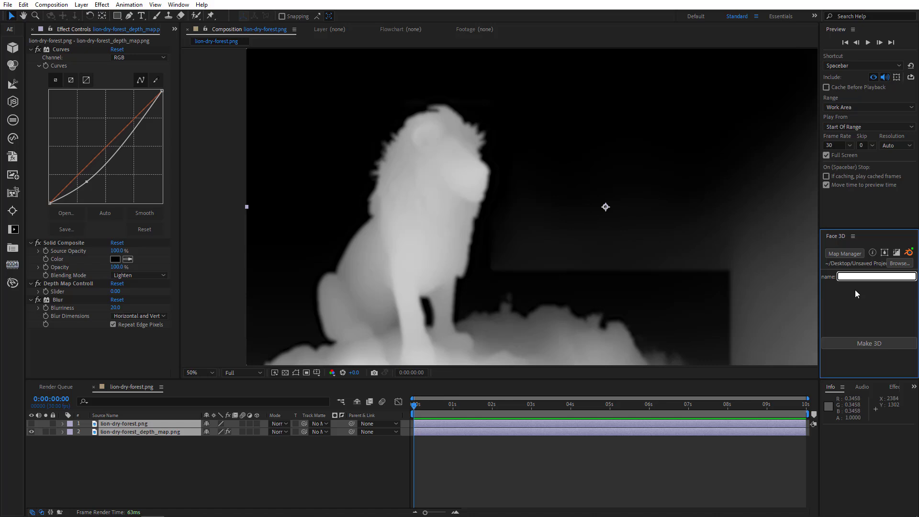
type("Lion_Land")
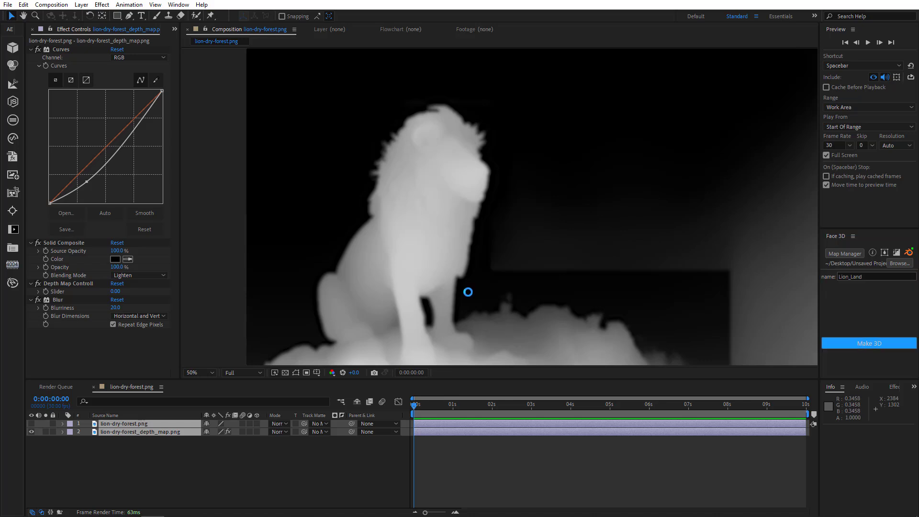
Build the Lion_Land 3D model from the depth map and select its layer
left_click(867, 343)
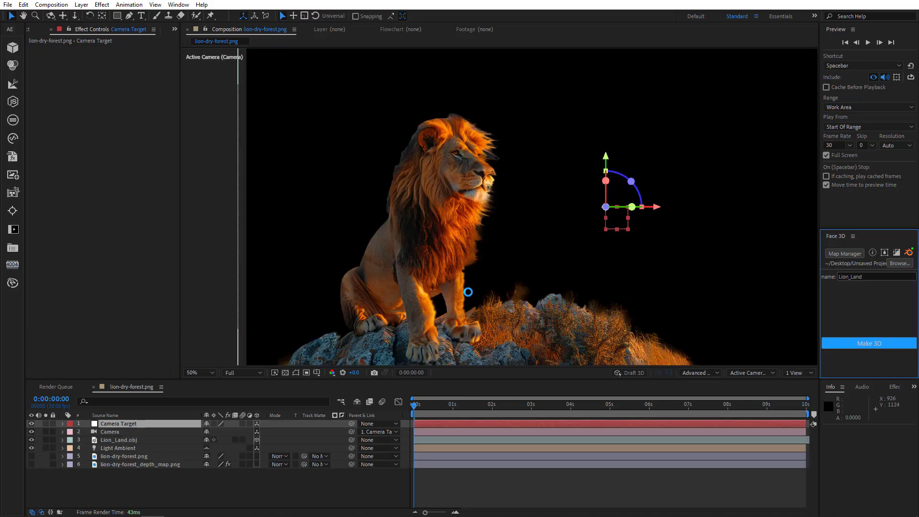
mouse_move(452, 274)
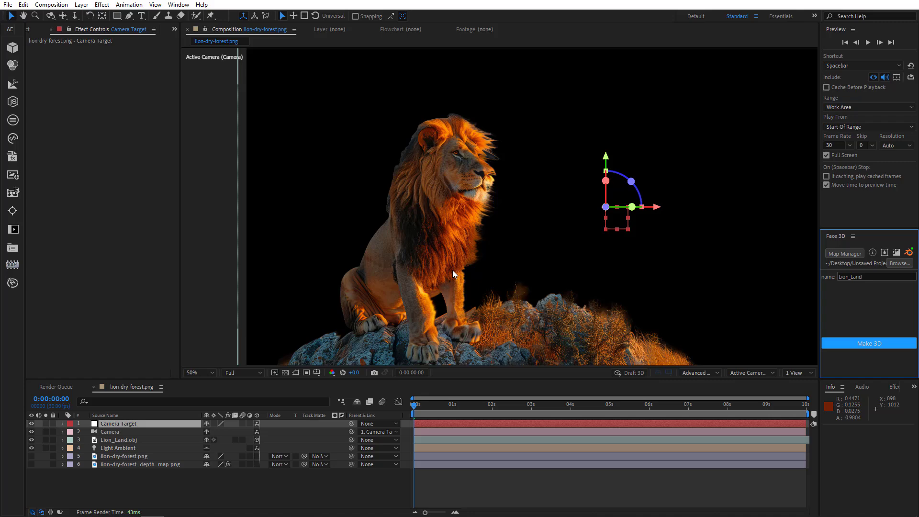
left_click(118, 440)
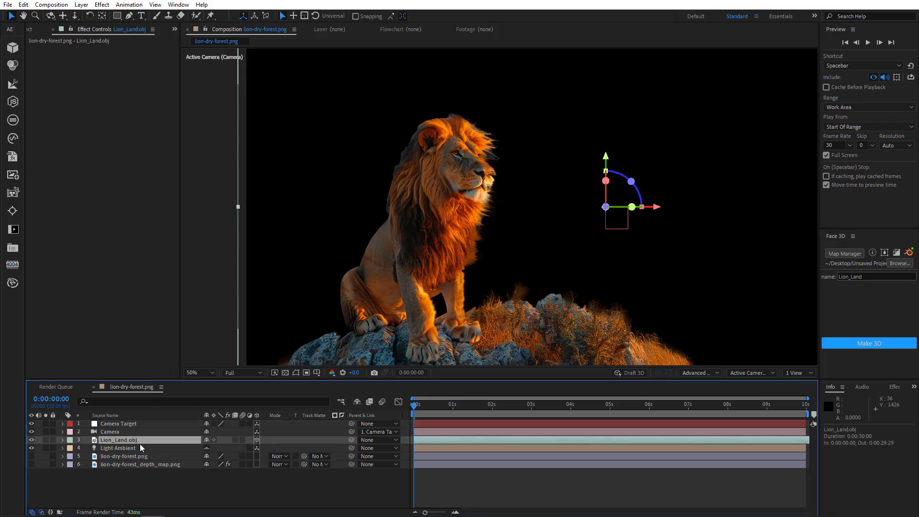
left_click(63, 439)
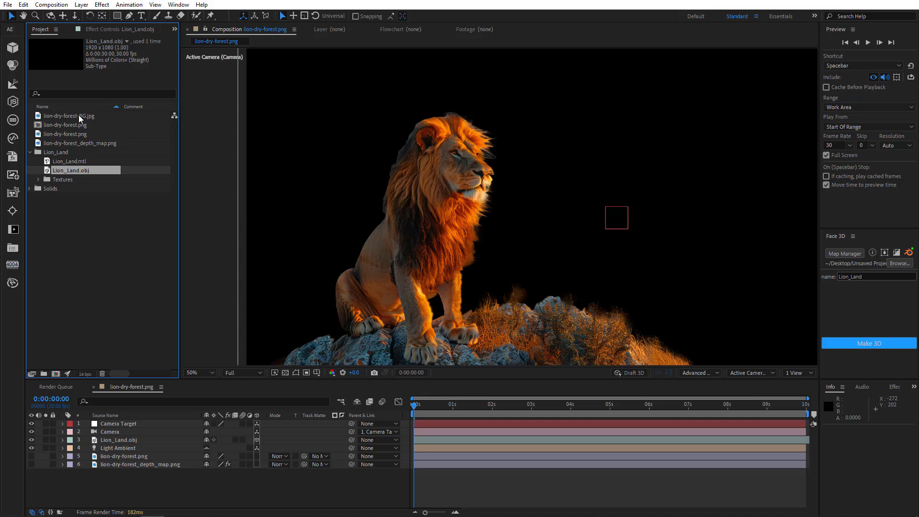
Compute a Depth-Anything-V2 depth map for lion-dry-forest-BG.jpg and download it as Lion_Land_BG
left_click(68, 115)
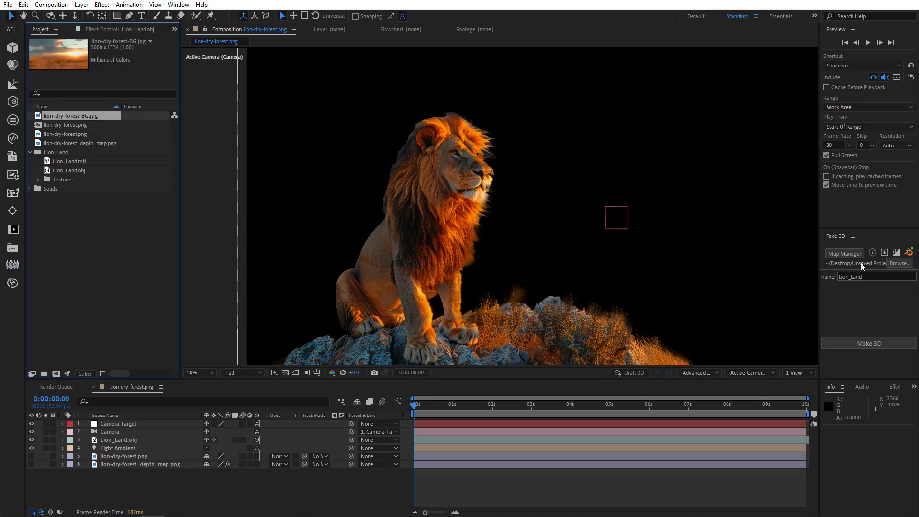
left_click(844, 252)
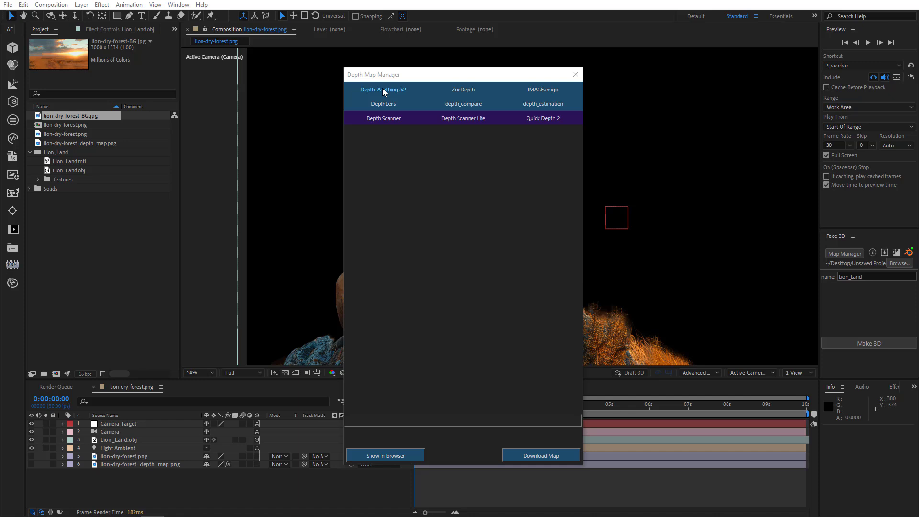
left_click(383, 89)
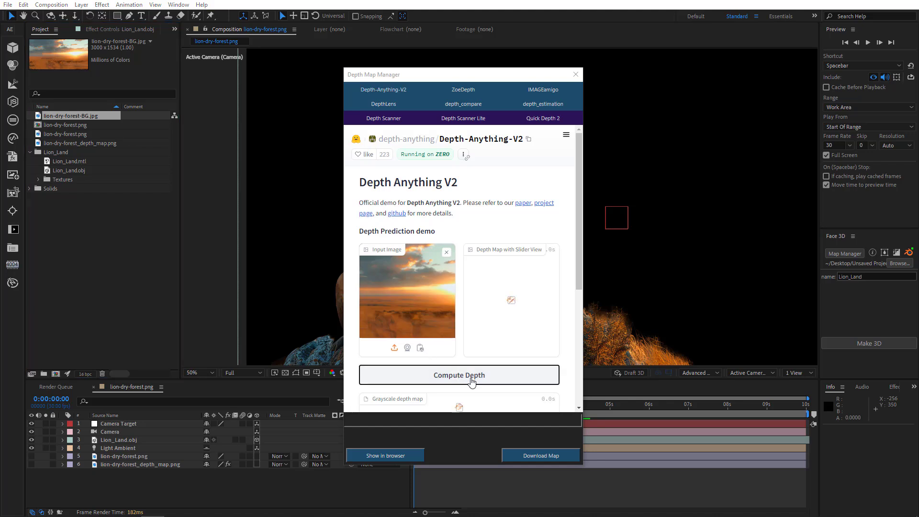
left_click(459, 375)
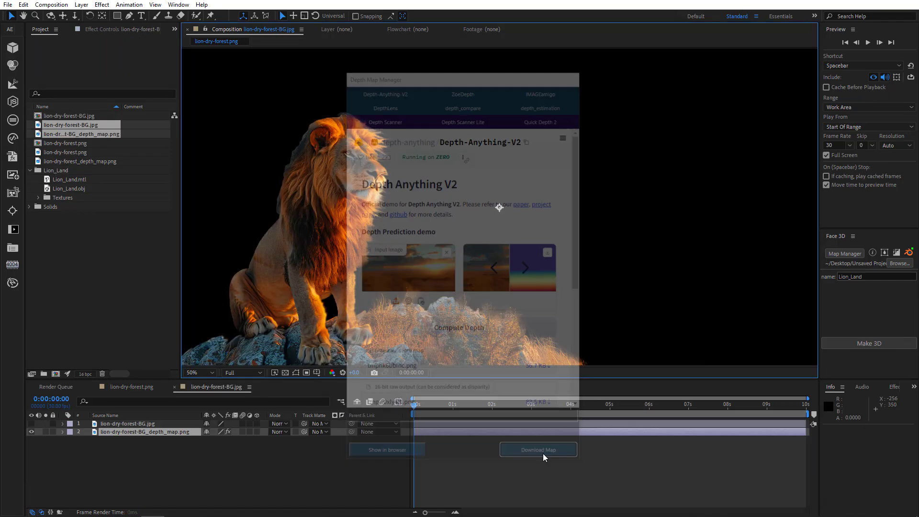
left_click(538, 449)
type("_BG")
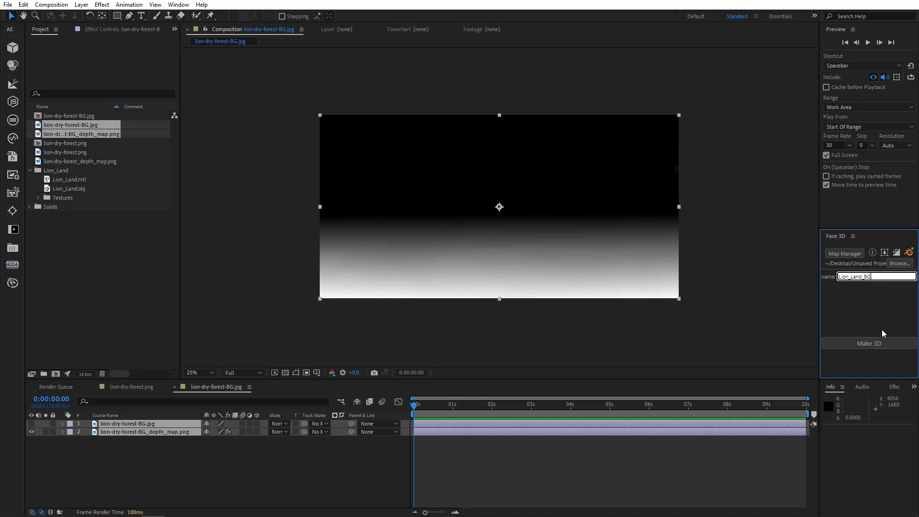
Build the Lion_Land_BG 3D model and copy Lion_Land_BG.obj into the lion comp
left_click(867, 343)
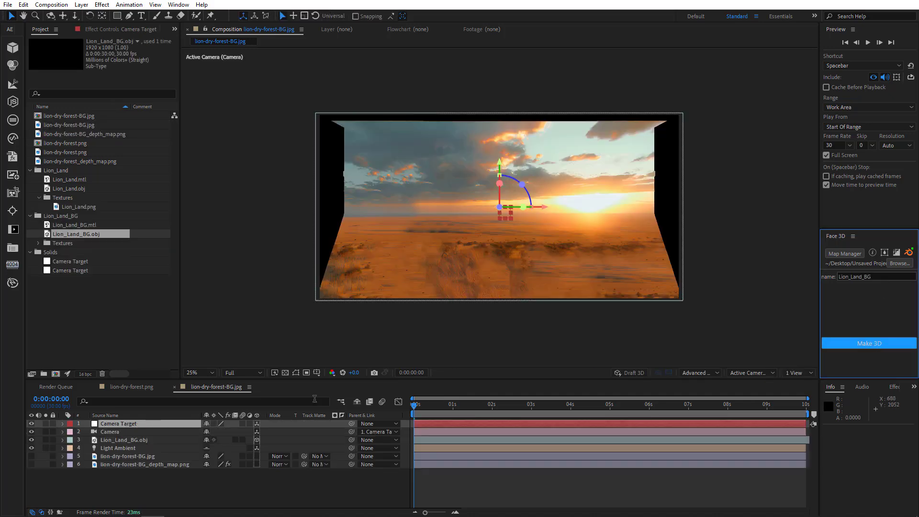
left_click_drag(504, 205, 542, 252)
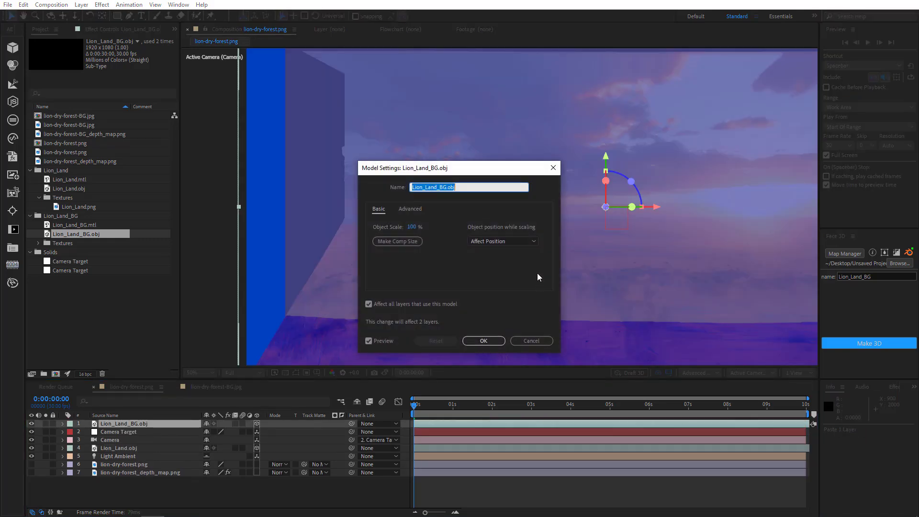
left_click(482, 340)
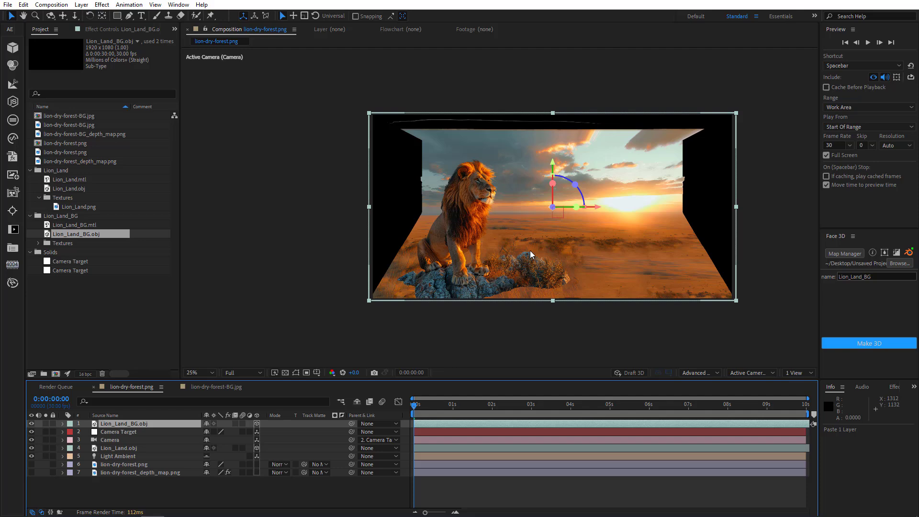
In Custom View 1, move the background model back behind the lion
left_click(751, 373)
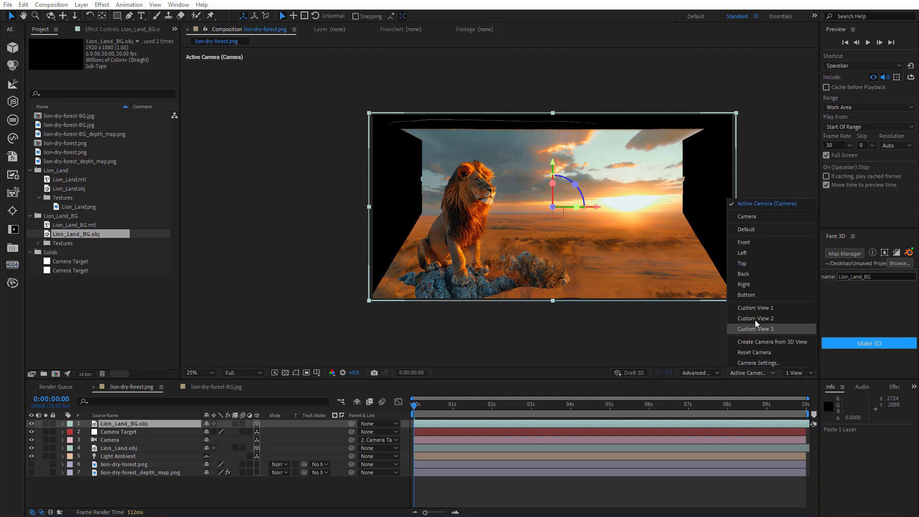
left_click(754, 307)
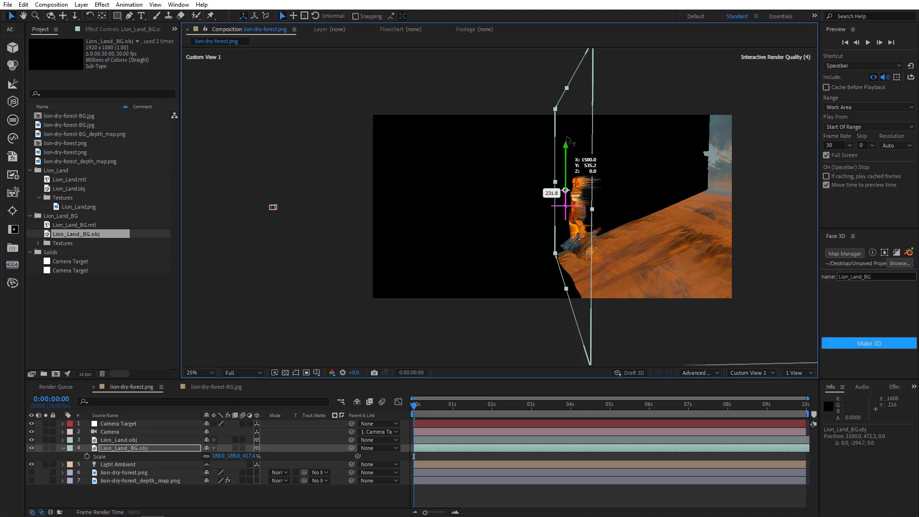
left_click_drag(566, 190, 566, 118)
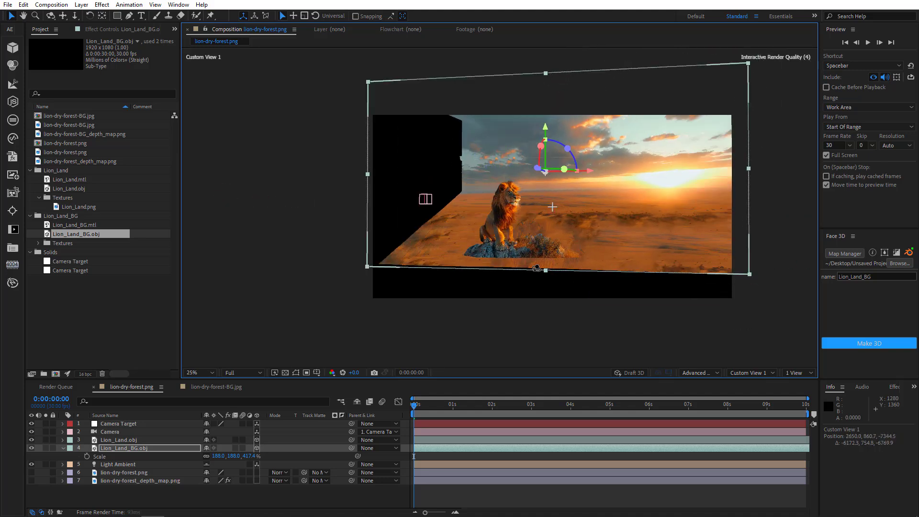
In Active Camera view, orbit the camera to enlarge the lion, then select Camera Target
left_click(752, 372)
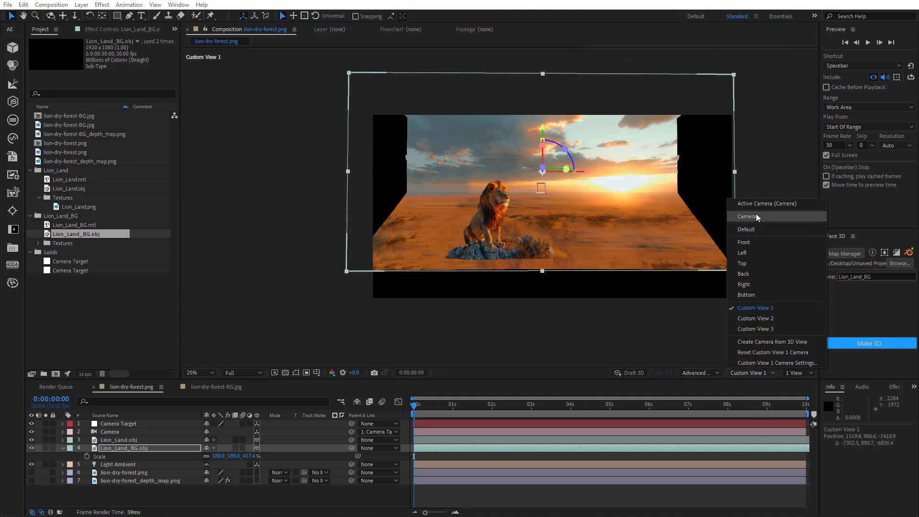
left_click(767, 204)
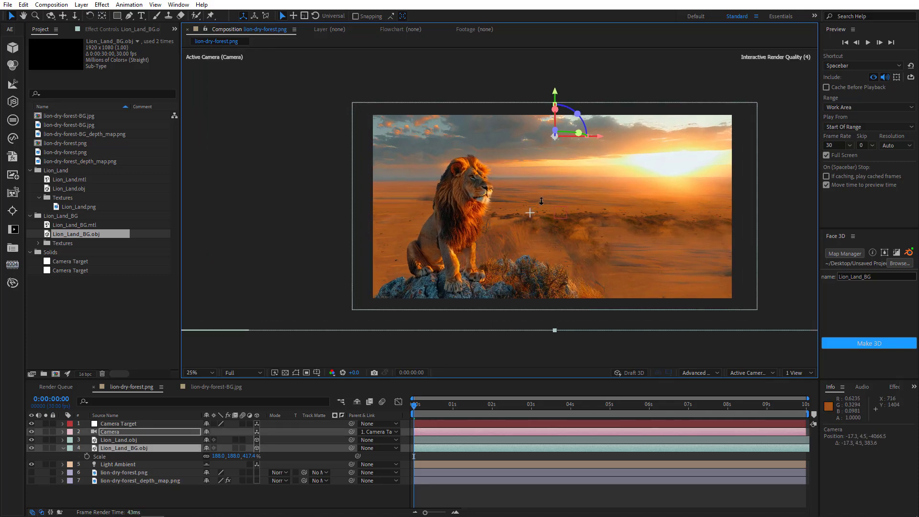
left_click(197, 372)
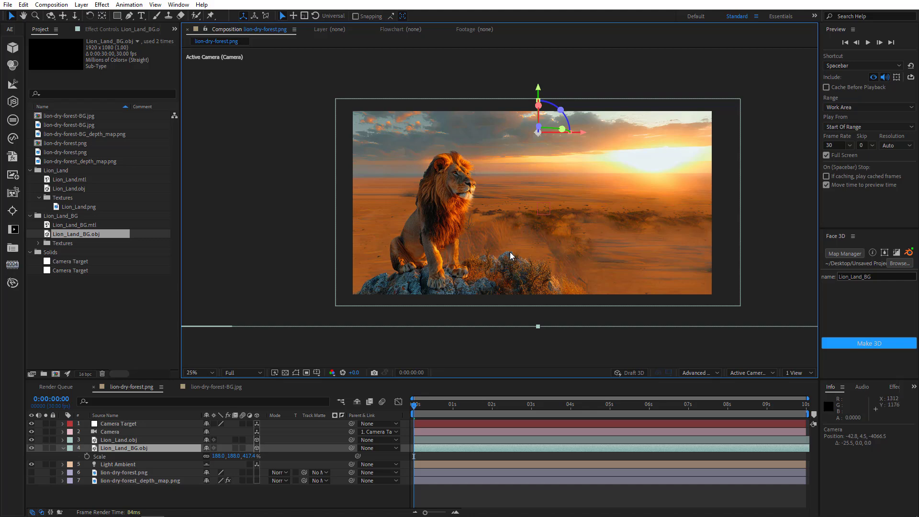
left_click_drag(537, 135, 538, 205)
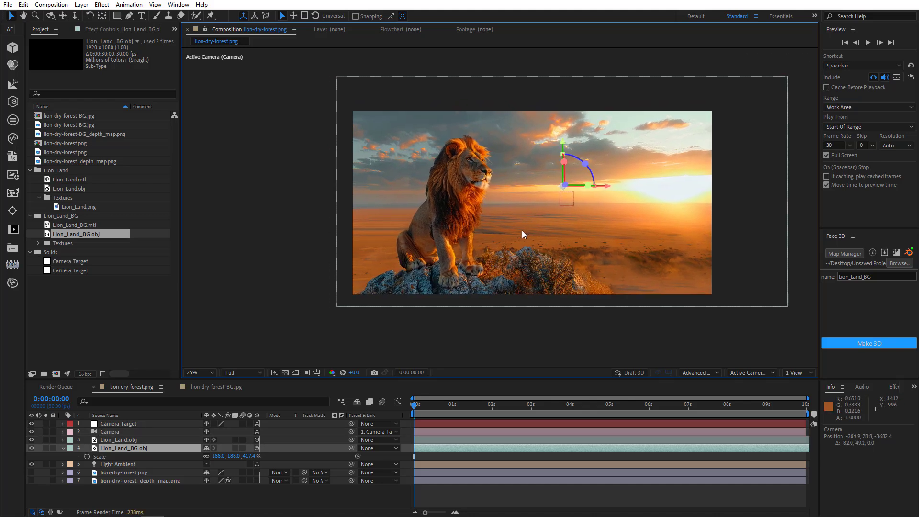
left_click(118, 423)
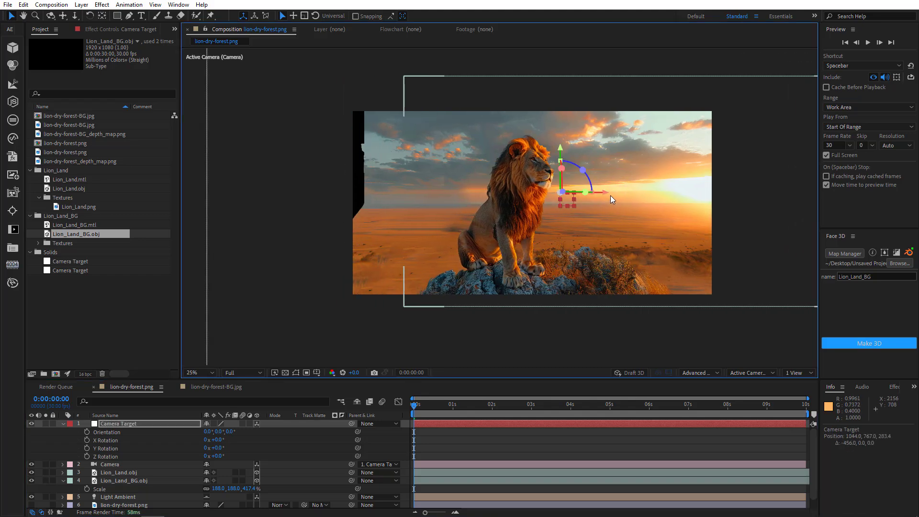
Centre the camera target on the lion's head, shift the camera, and widen background Scale X
left_click_drag(589, 192, 607, 196)
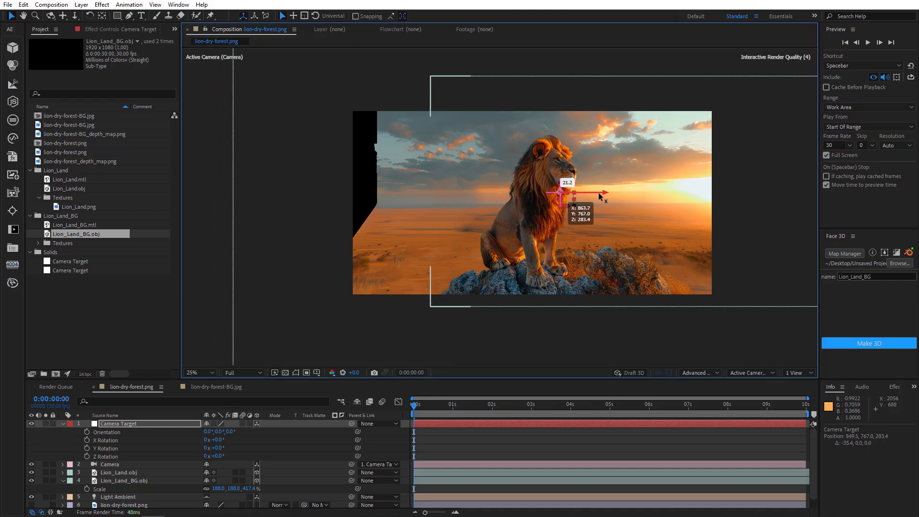
left_click_drag(592, 195, 600, 196)
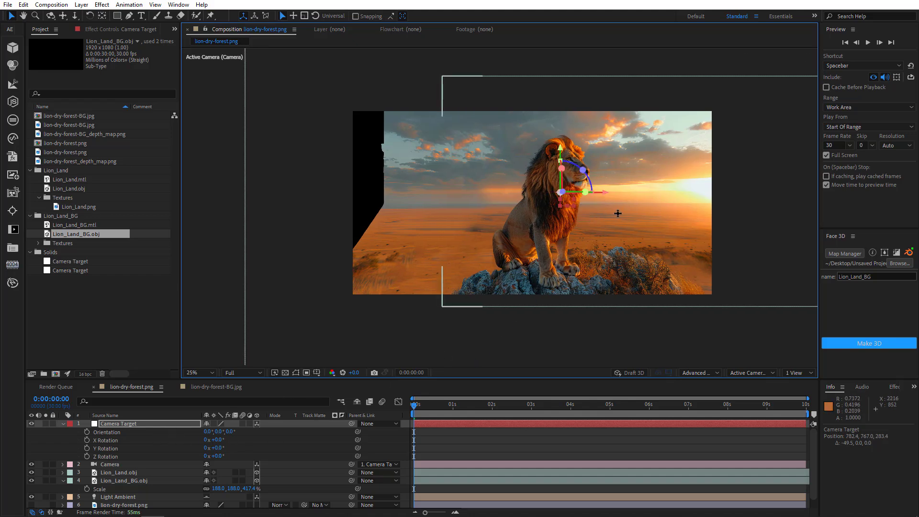
left_click_drag(617, 213, 546, 212)
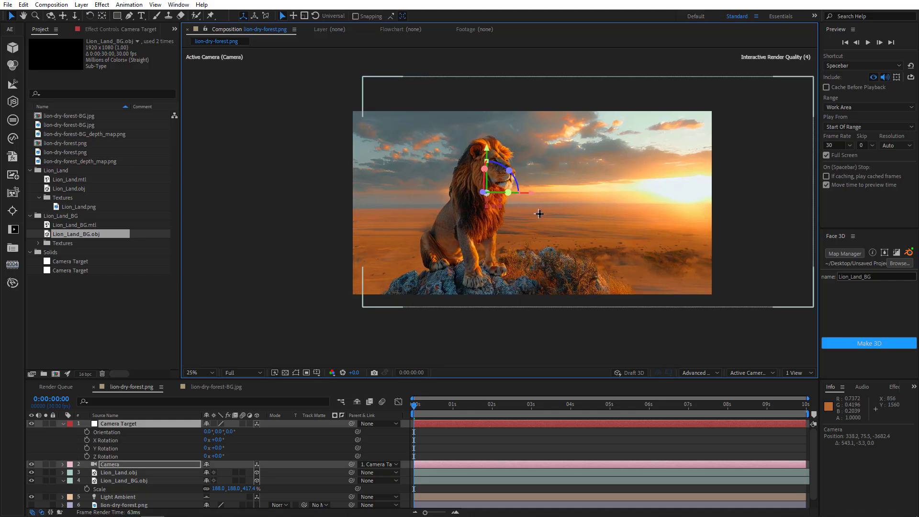
left_click_drag(538, 214, 521, 214)
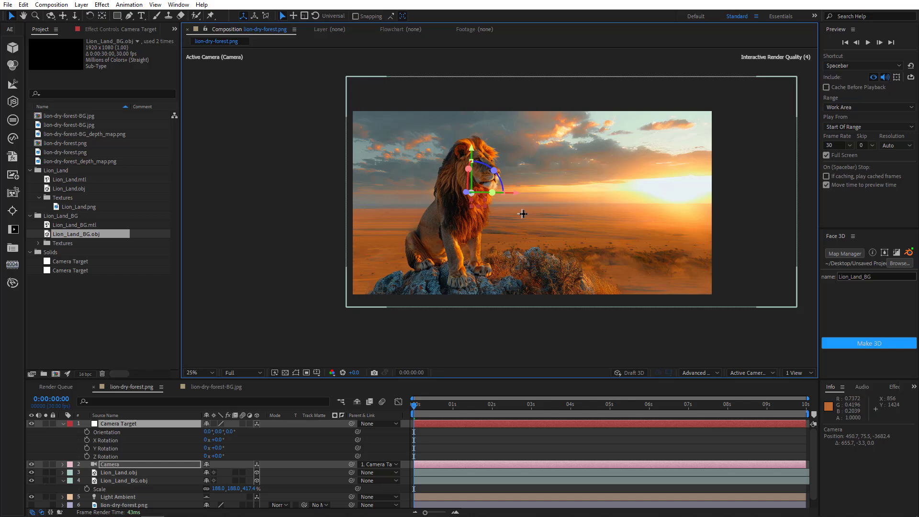
mouse_move(498, 261)
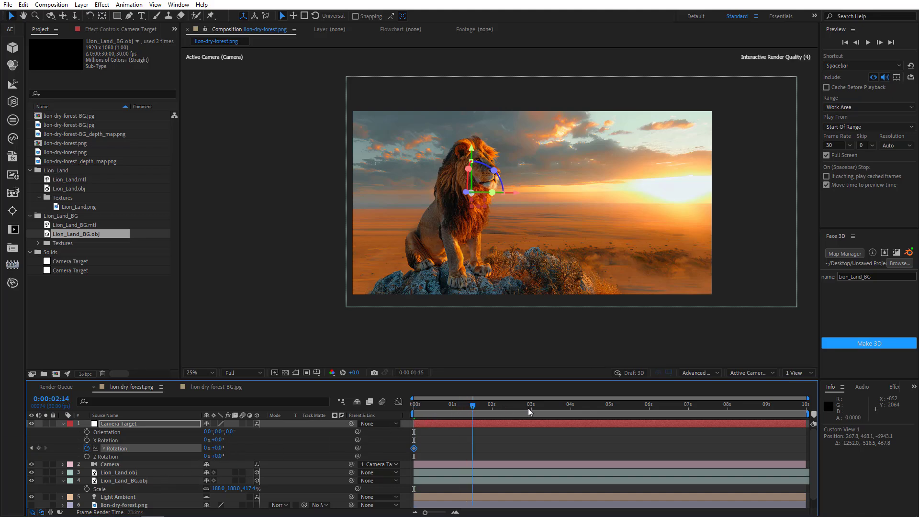
left_click(530, 405)
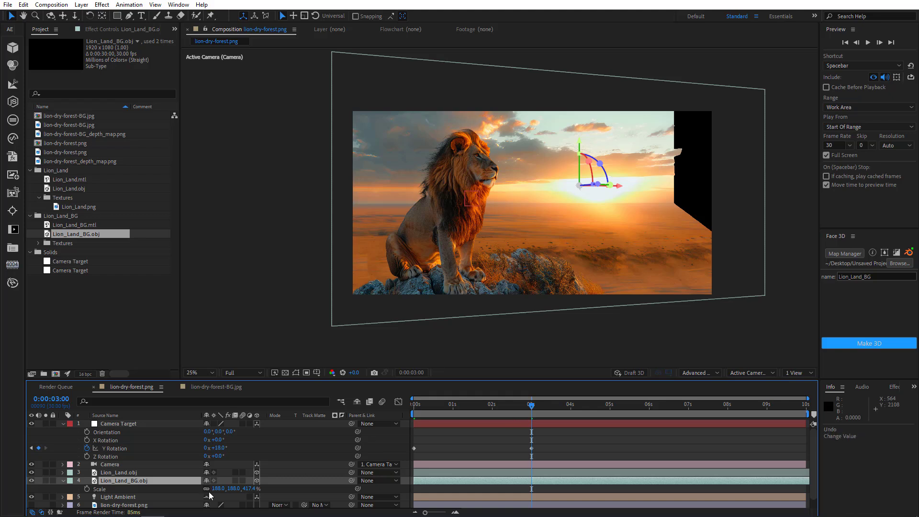
left_click_drag(228, 488, 211, 488)
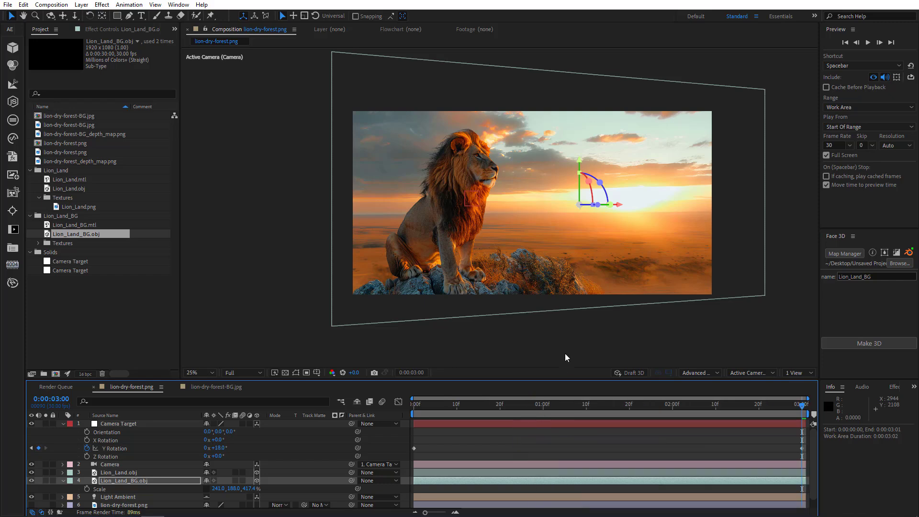
Open the winter_girl.png composition with its w.obj model and keyframed camera
left_click(199, 372)
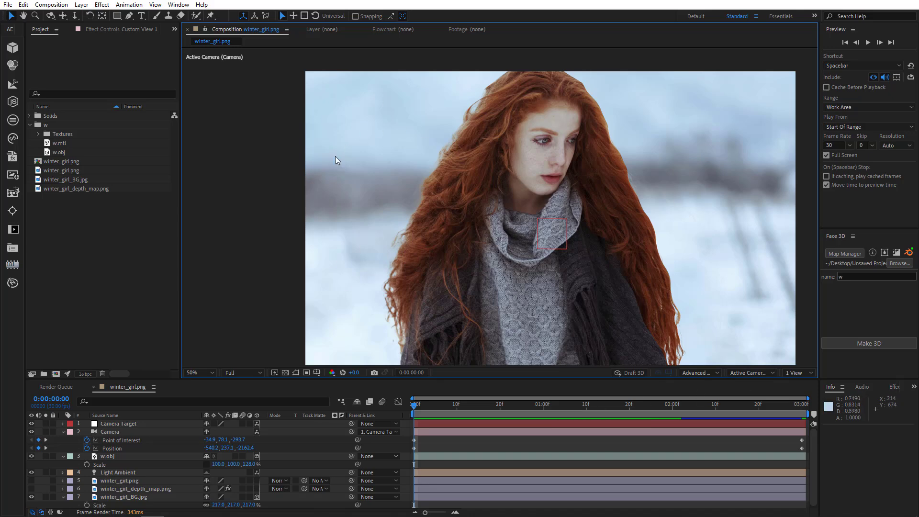
left_click(748, 372)
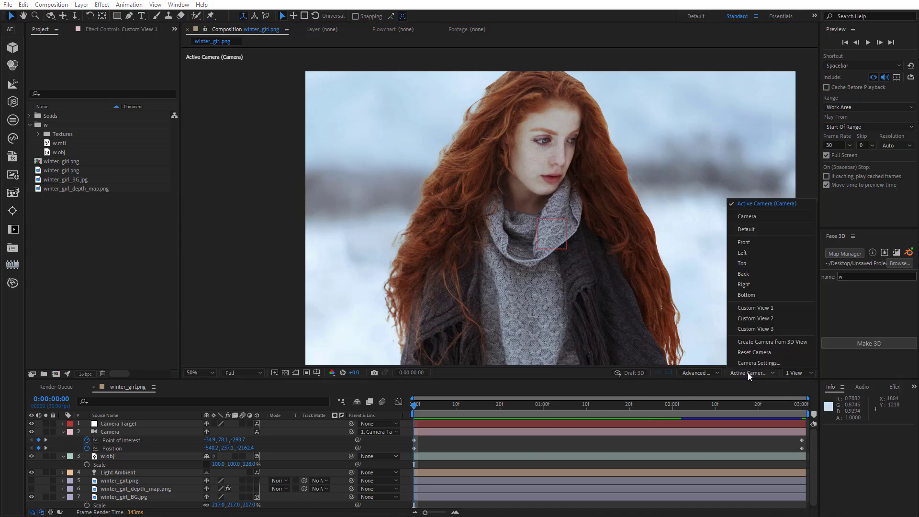
left_click(755, 307)
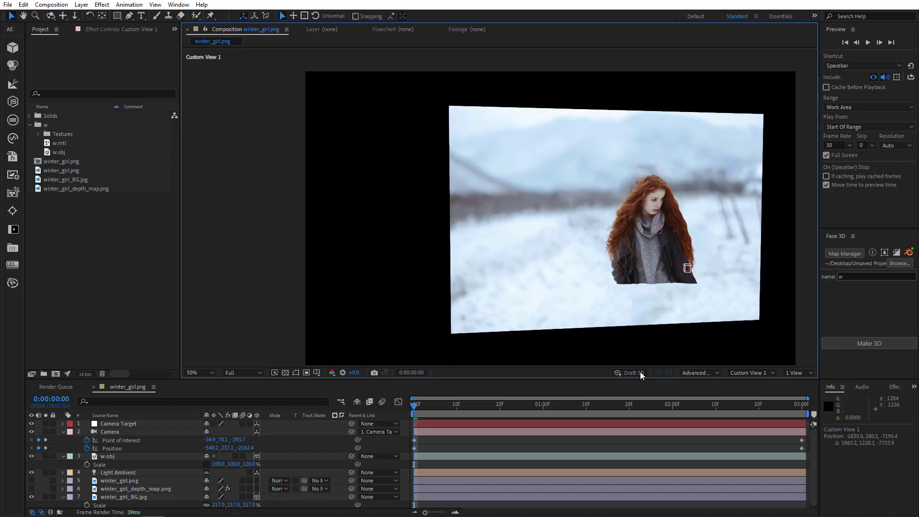
left_click(753, 373)
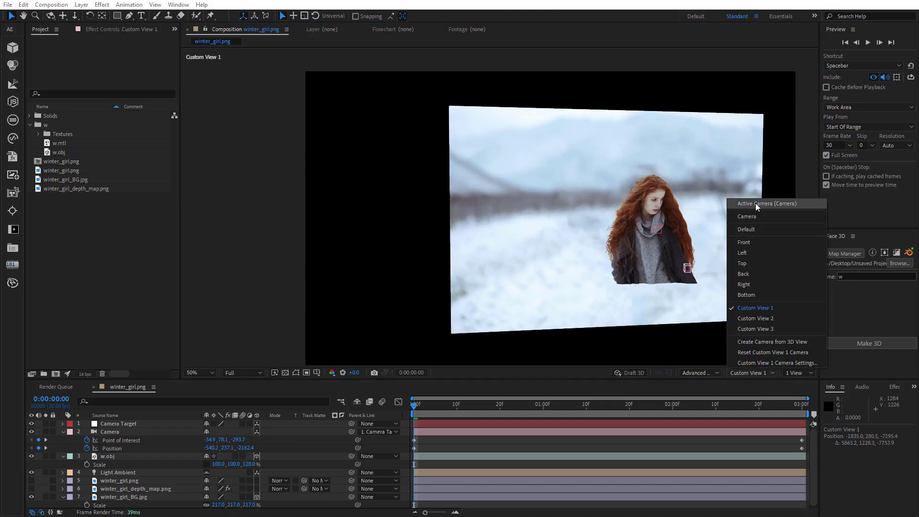
left_click(766, 204)
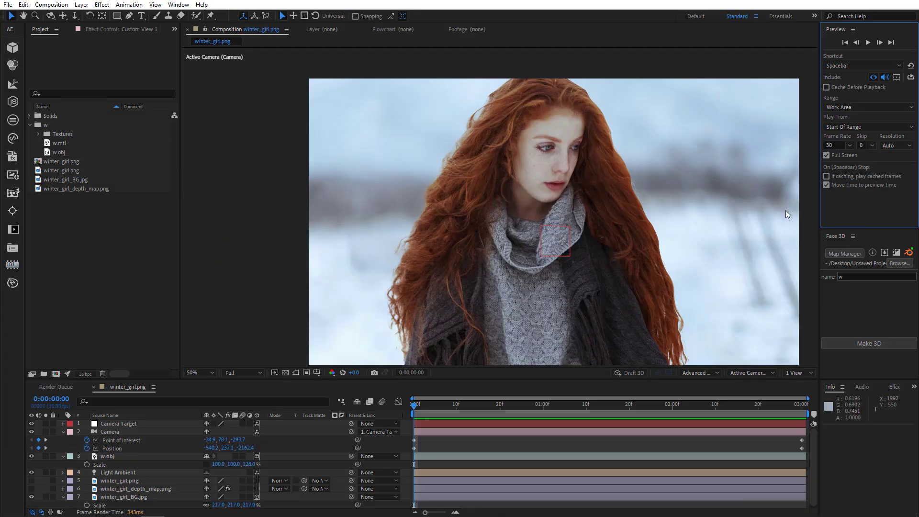